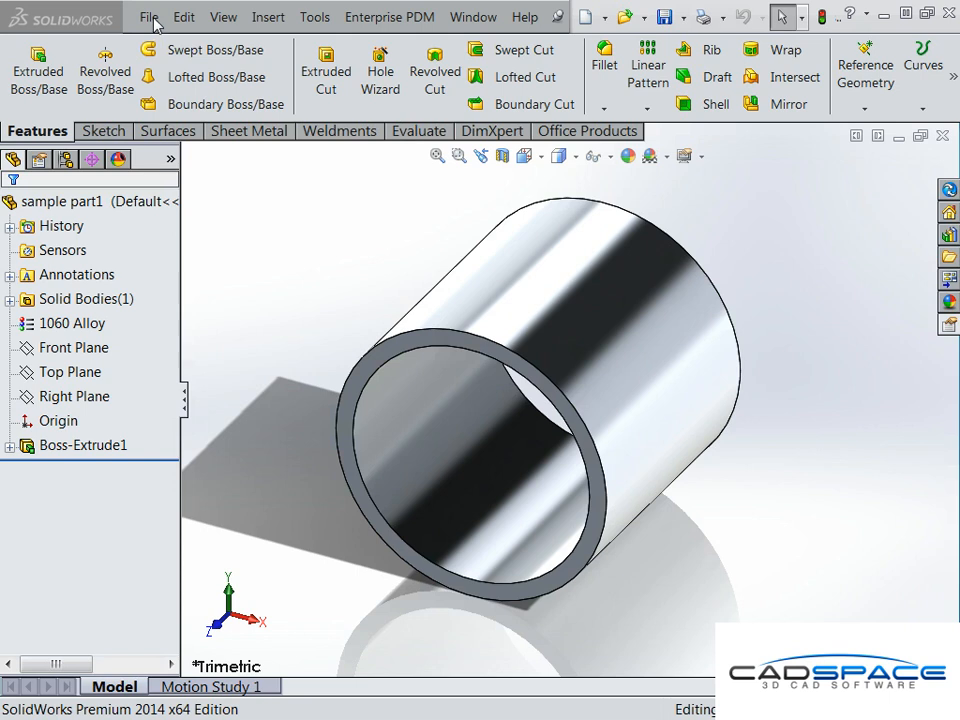
- Start a new drawing from the Drawing template with the A3 (ISO) sheet size selected
left_click(150, 17)
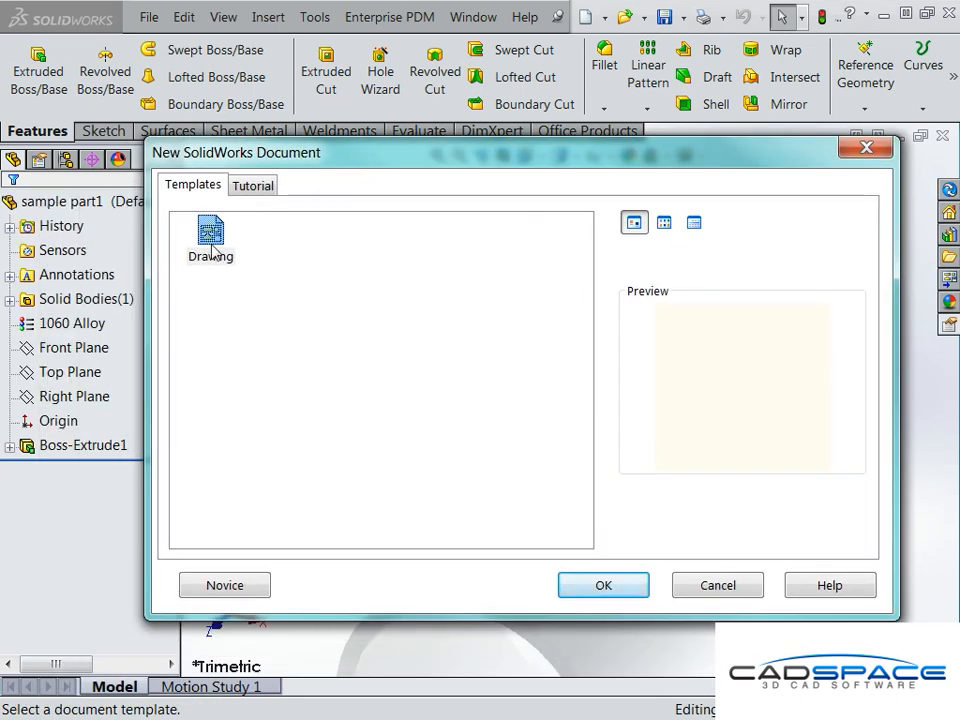
left_click(603, 584)
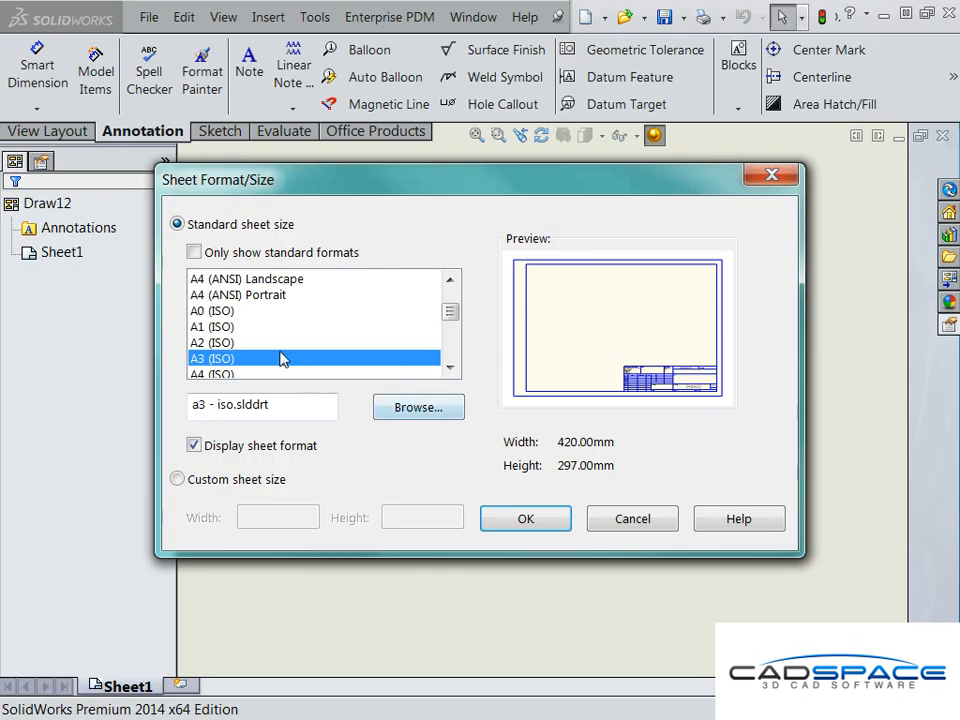
left_click(194, 252)
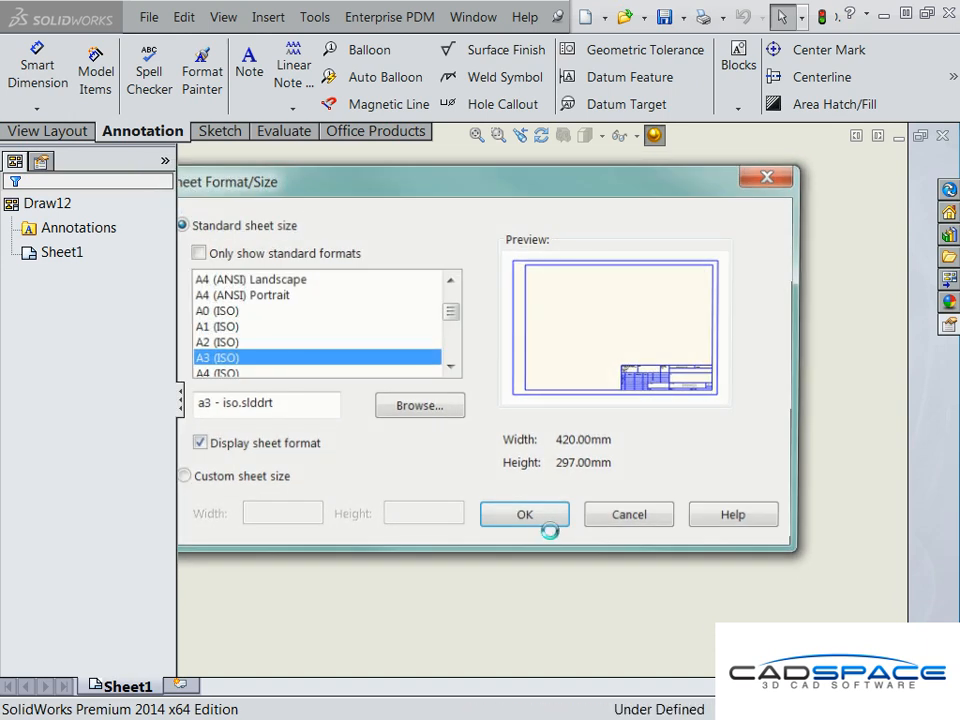
- Confirm A3, then place the tube's front and isometric views from the View Palette
left_click(524, 514)
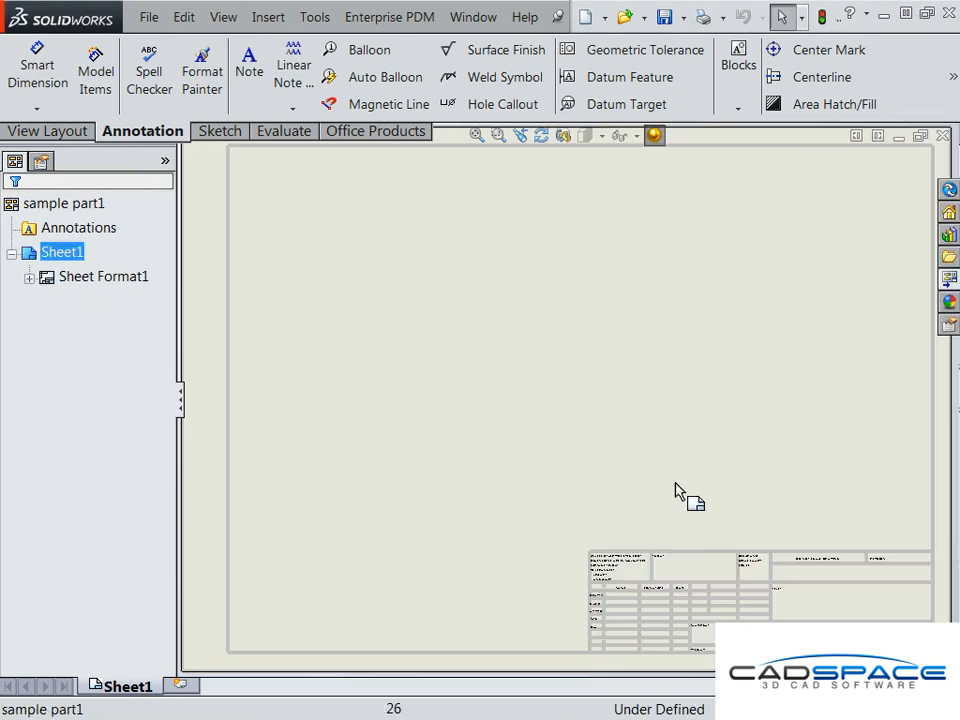
mouse_move(948, 278)
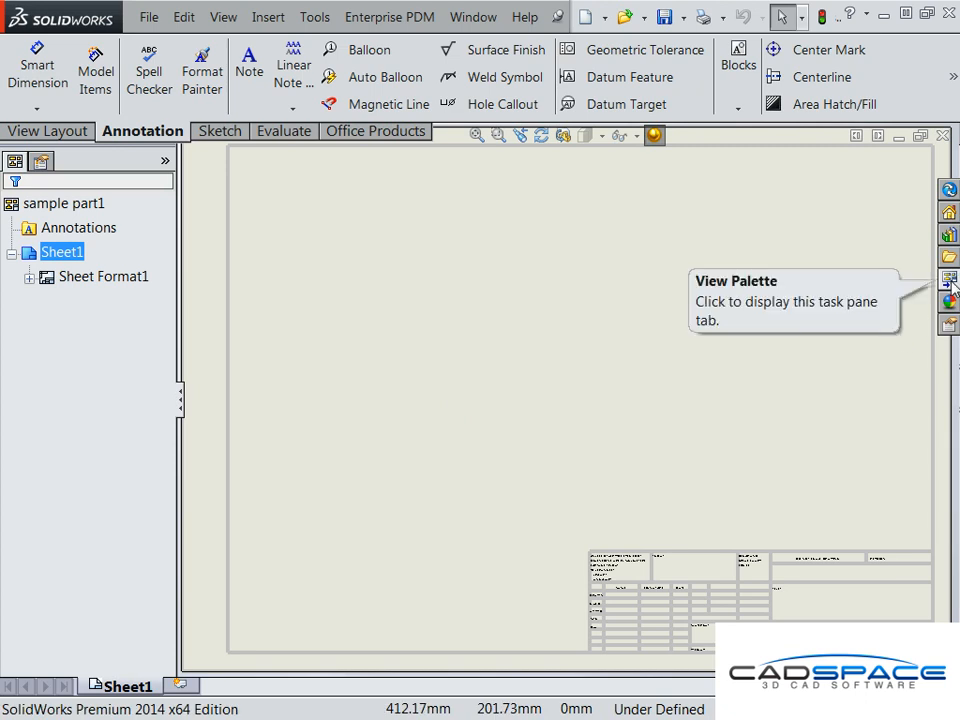
left_click(947, 277)
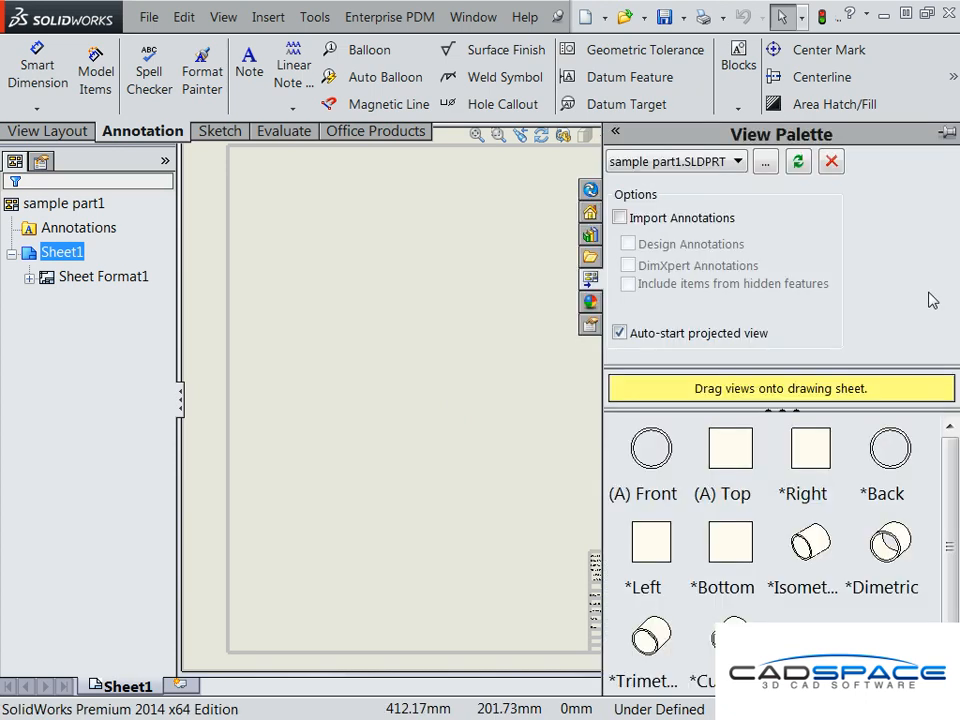
left_click_drag(650, 447, 345, 280)
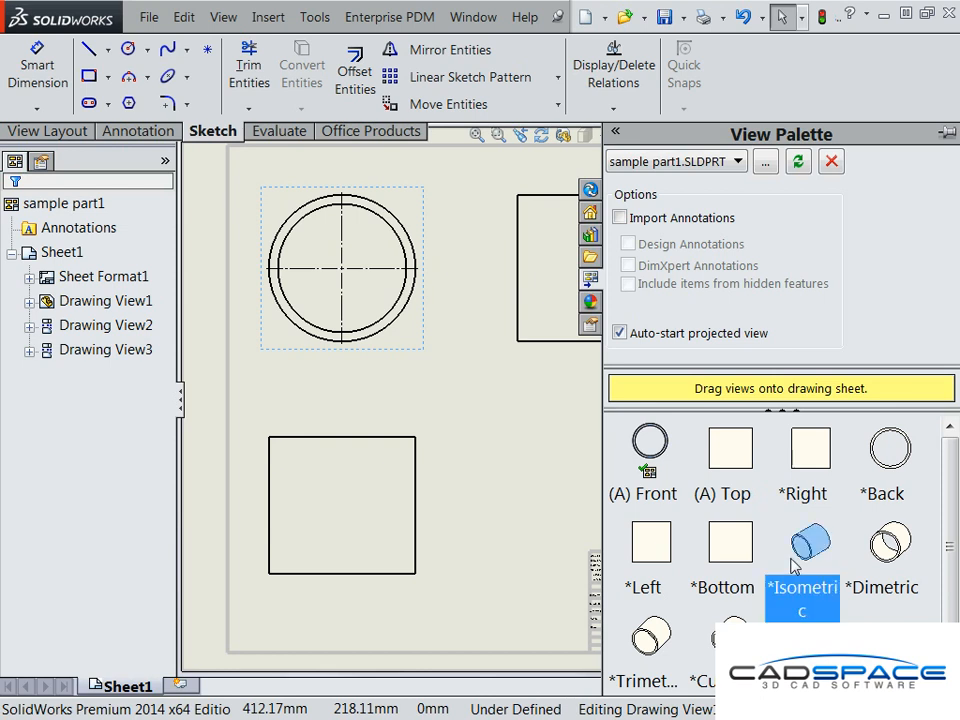
left_click_drag(802, 540, 797, 360)
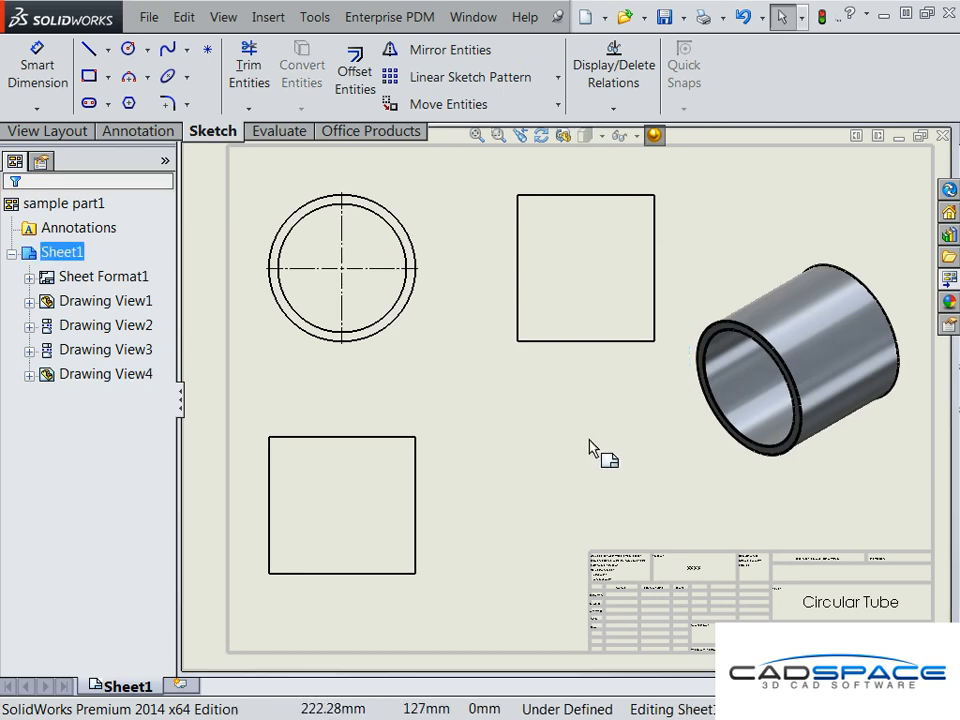
mouse_move(638, 524)
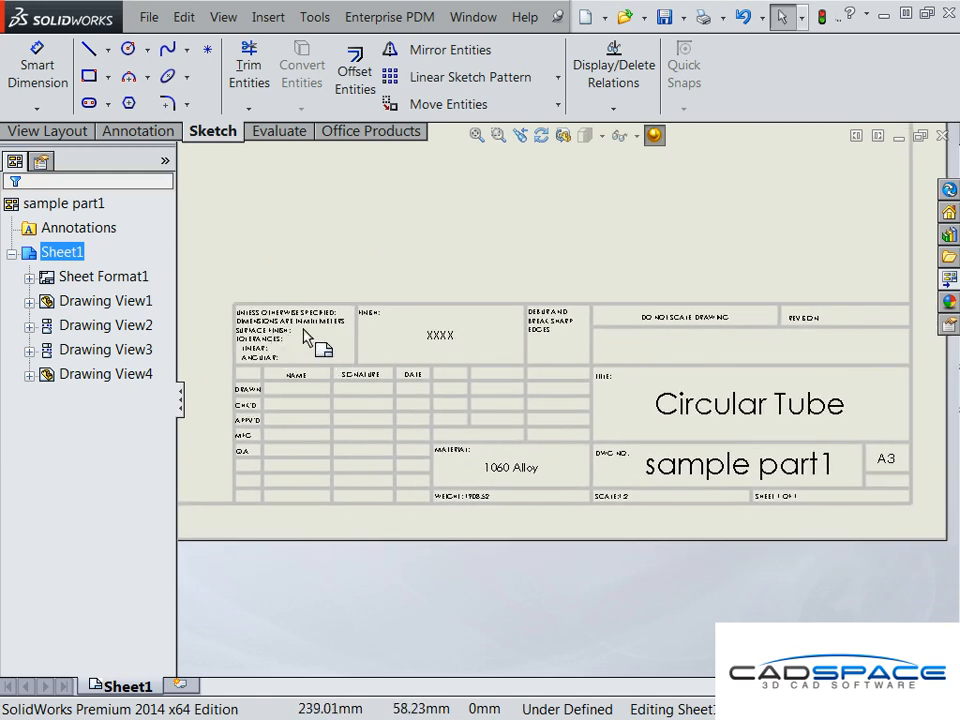
mouse_move(741, 438)
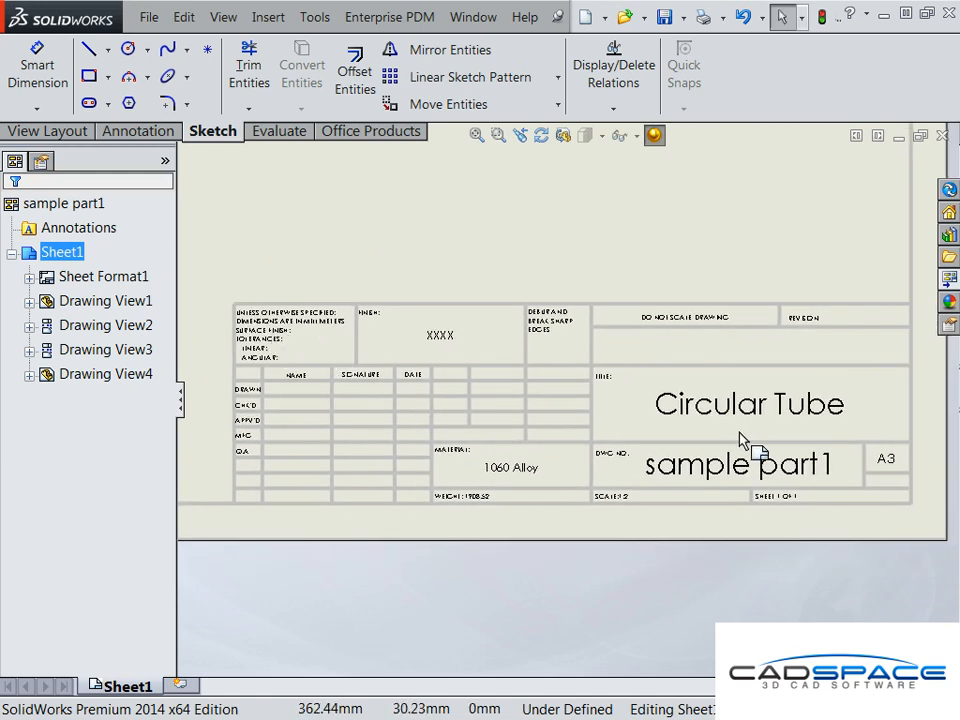
mouse_move(375, 248)
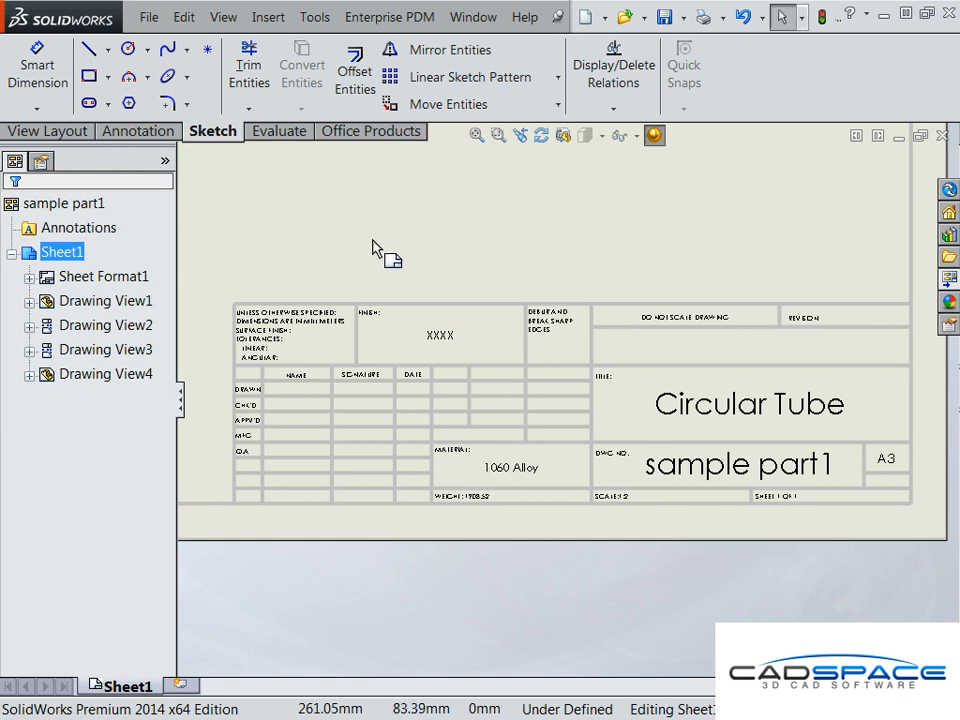
- Switch the drawing into Edit Sheet Format mode from the sheet's context menu
right_click(375, 250)
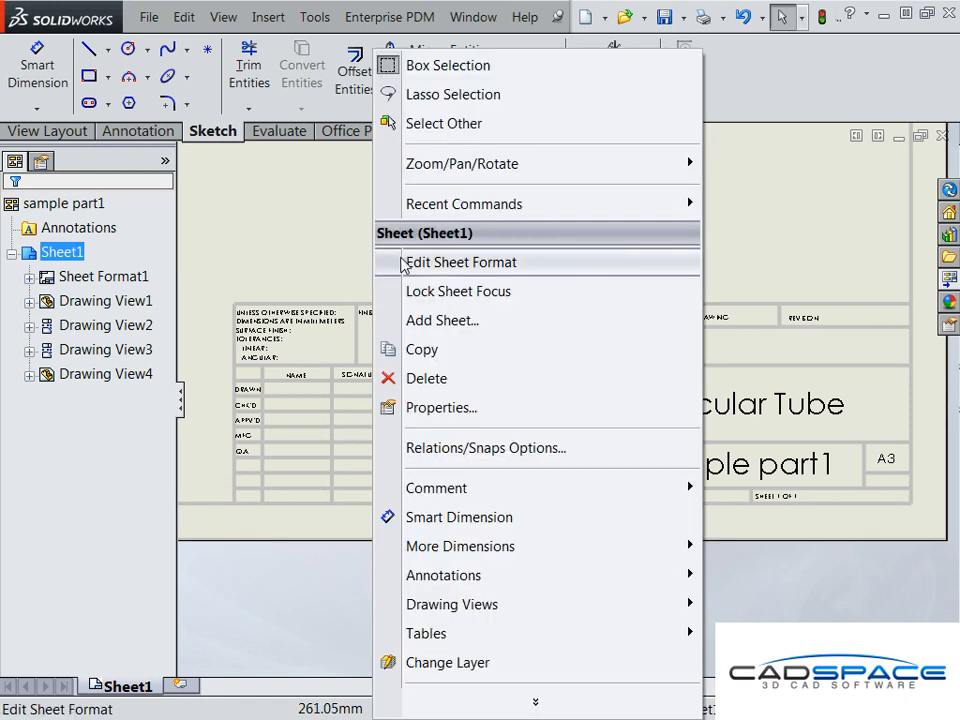
left_click(461, 262)
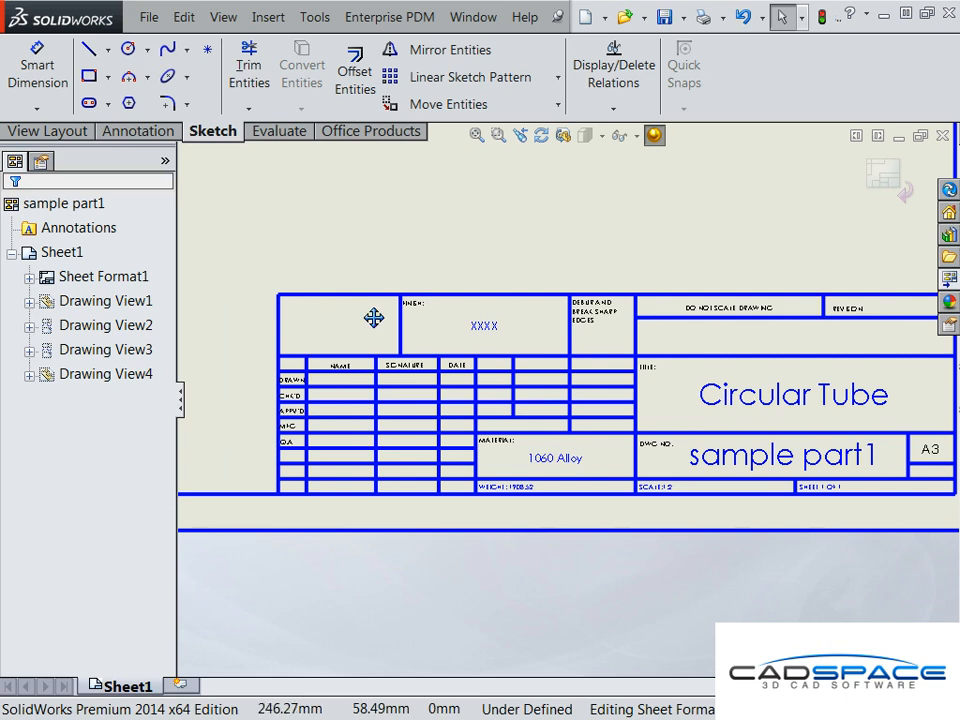
- Insert the cadspace logo image file as an object created from file
left_click(292, 17)
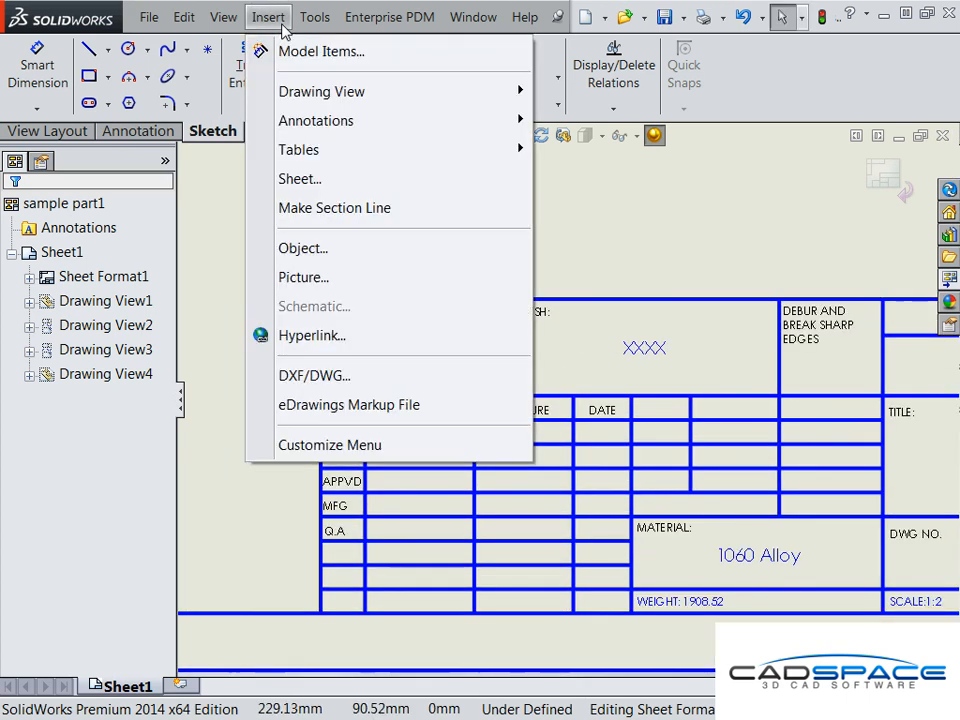
mouse_move(303, 248)
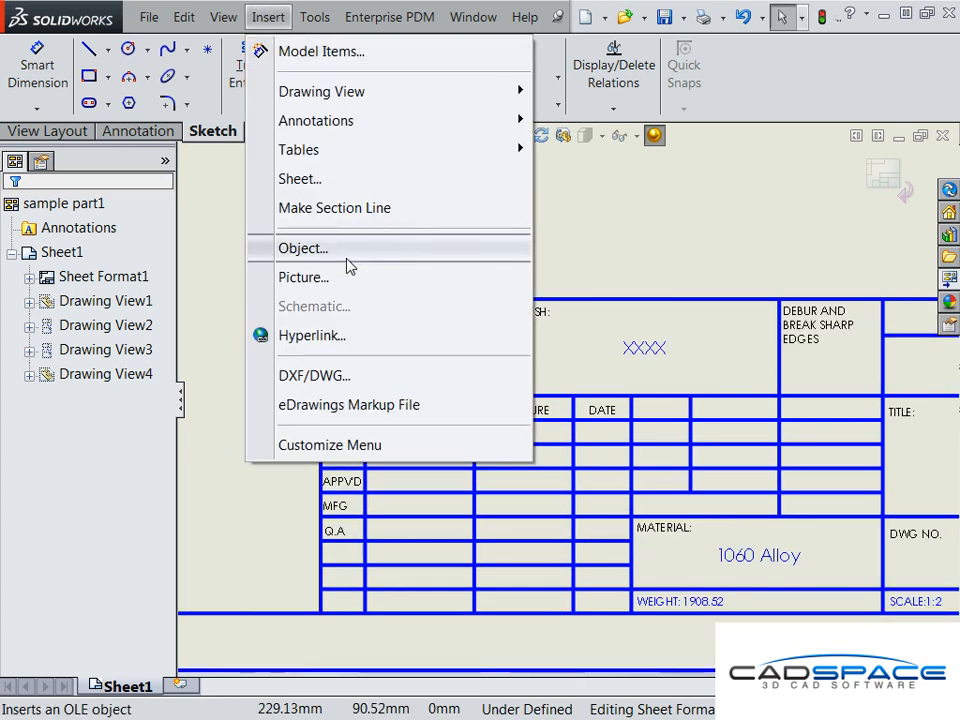
left_click(303, 248)
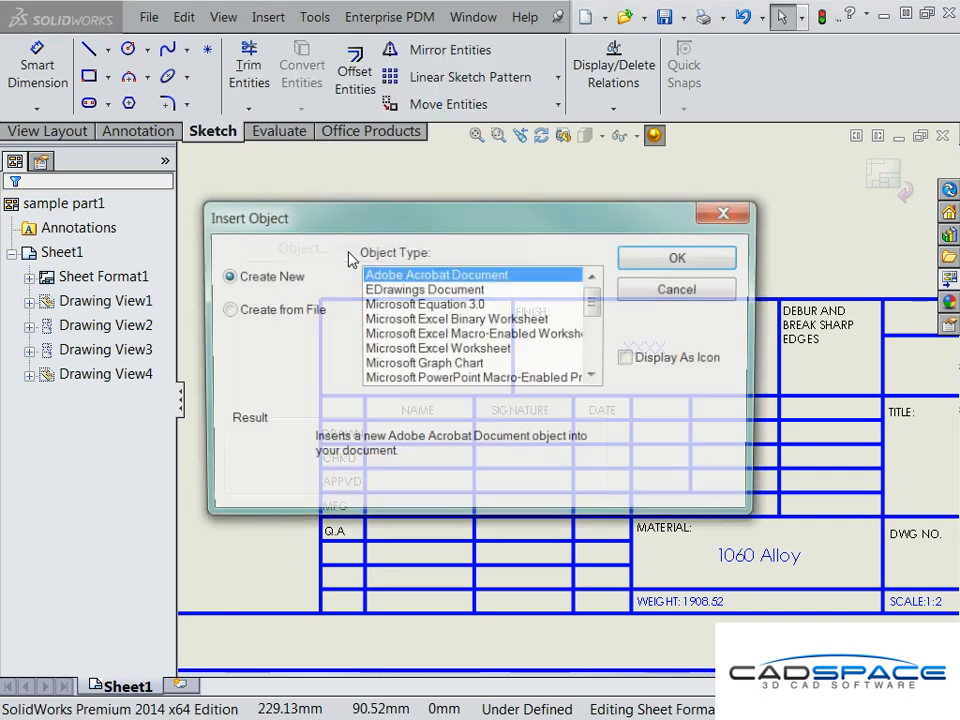
left_click(224, 309)
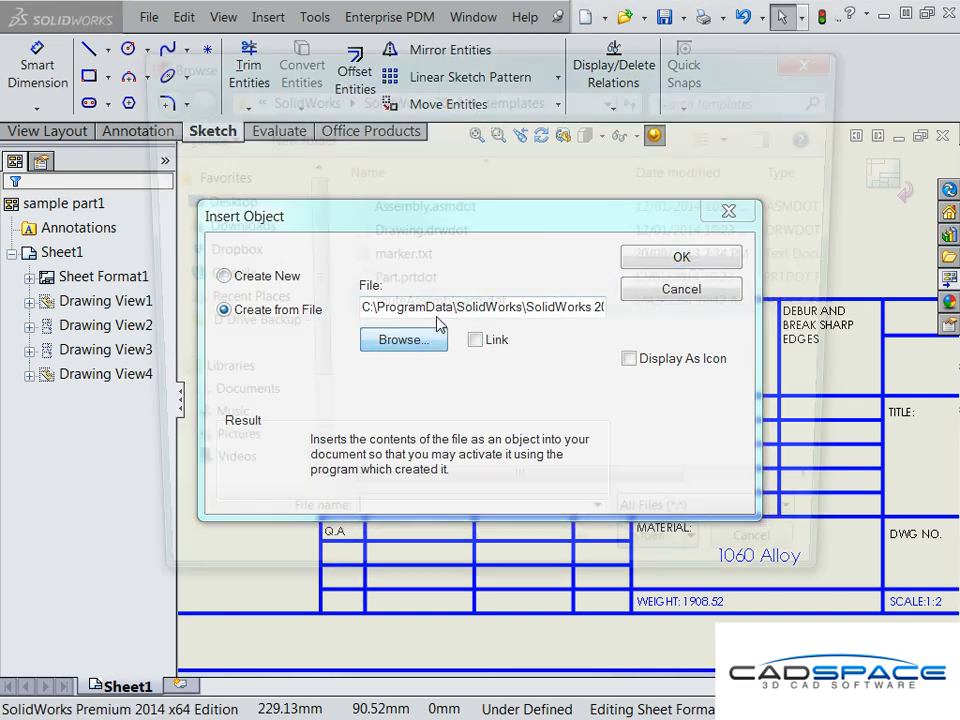
left_click(403, 339)
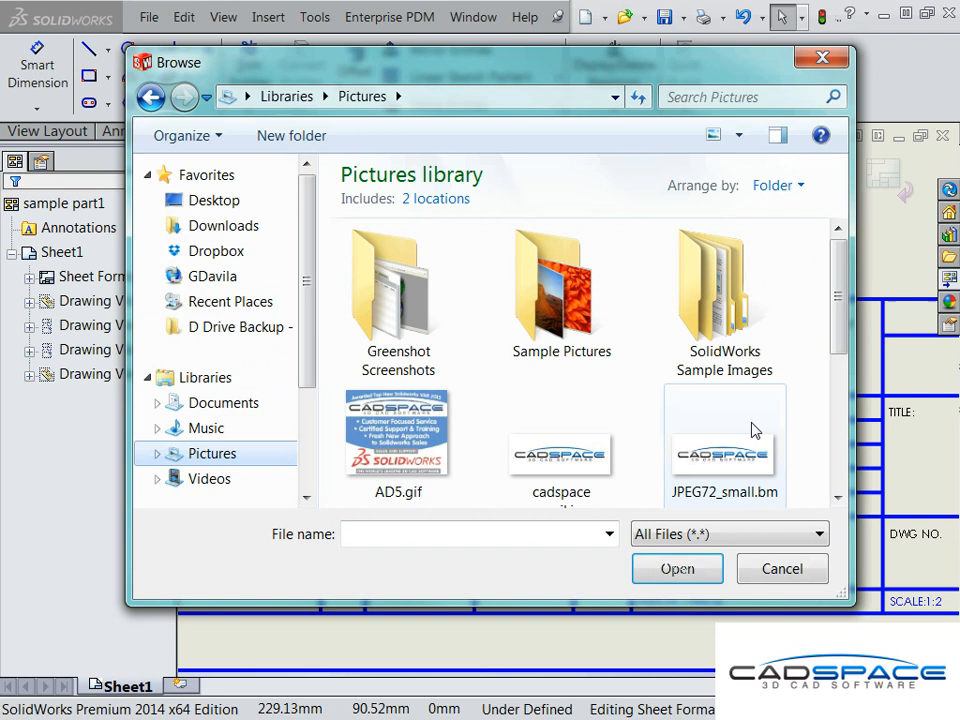
left_click(677, 568)
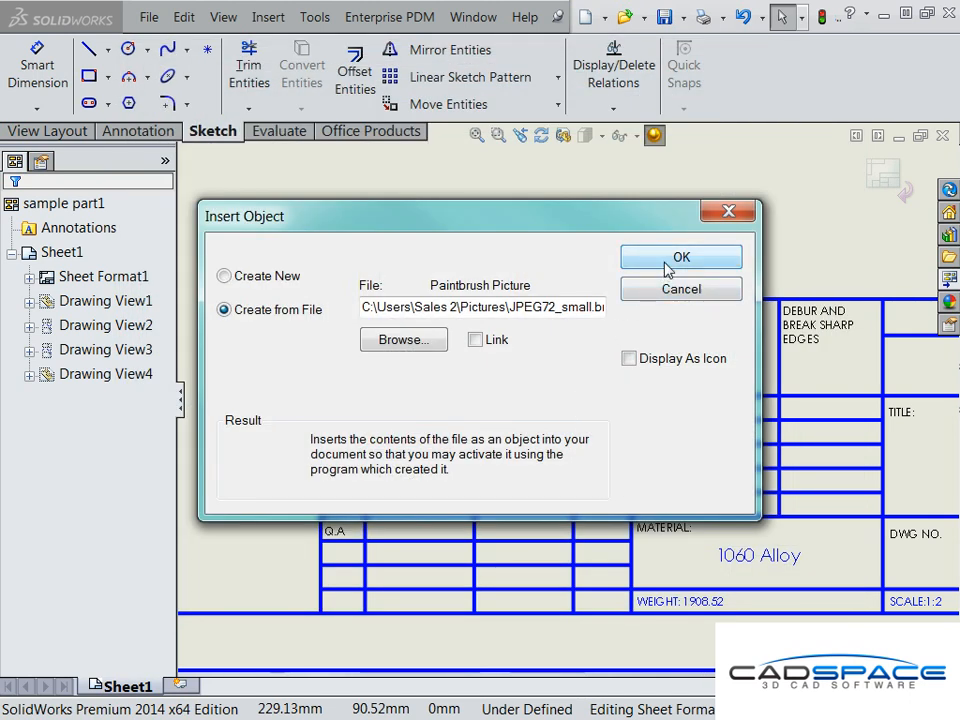
left_click(680, 257)
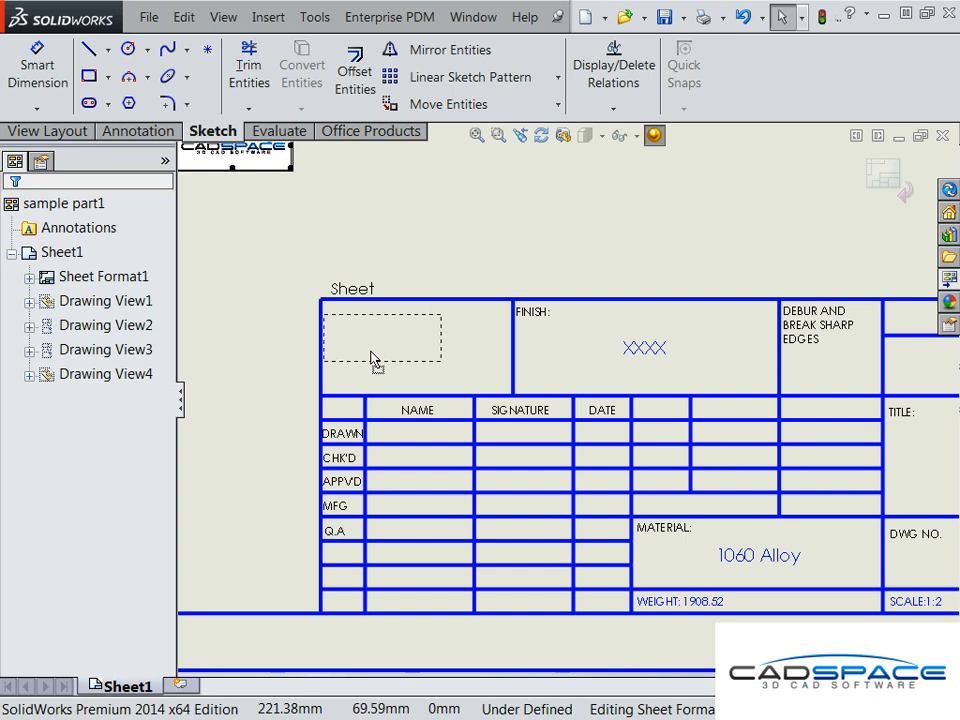
mouse_move(370, 353)
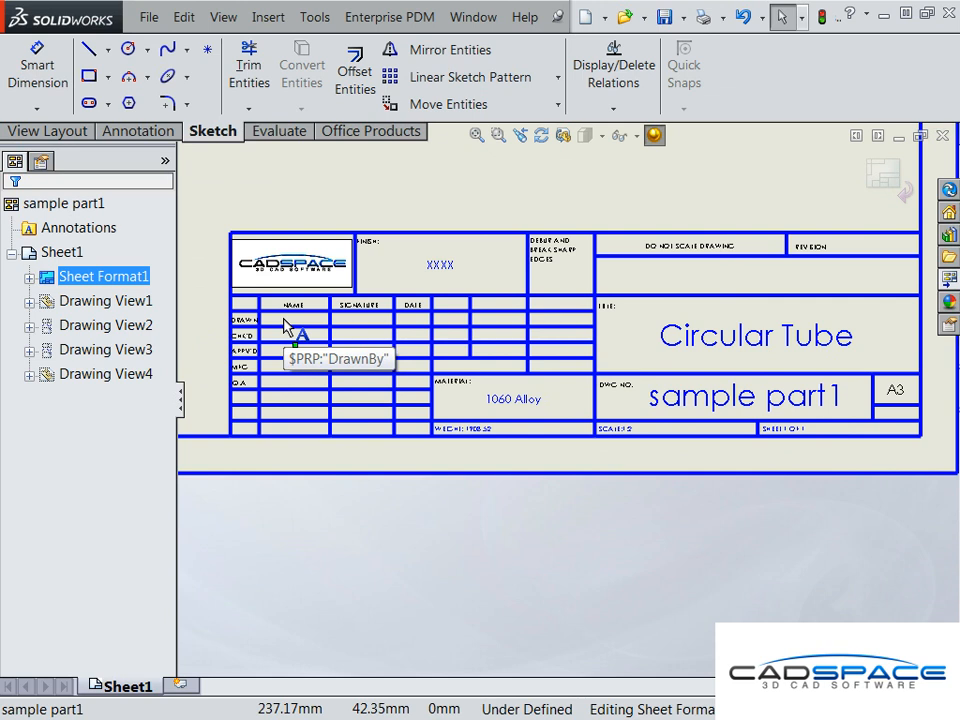
mouse_move(410, 558)
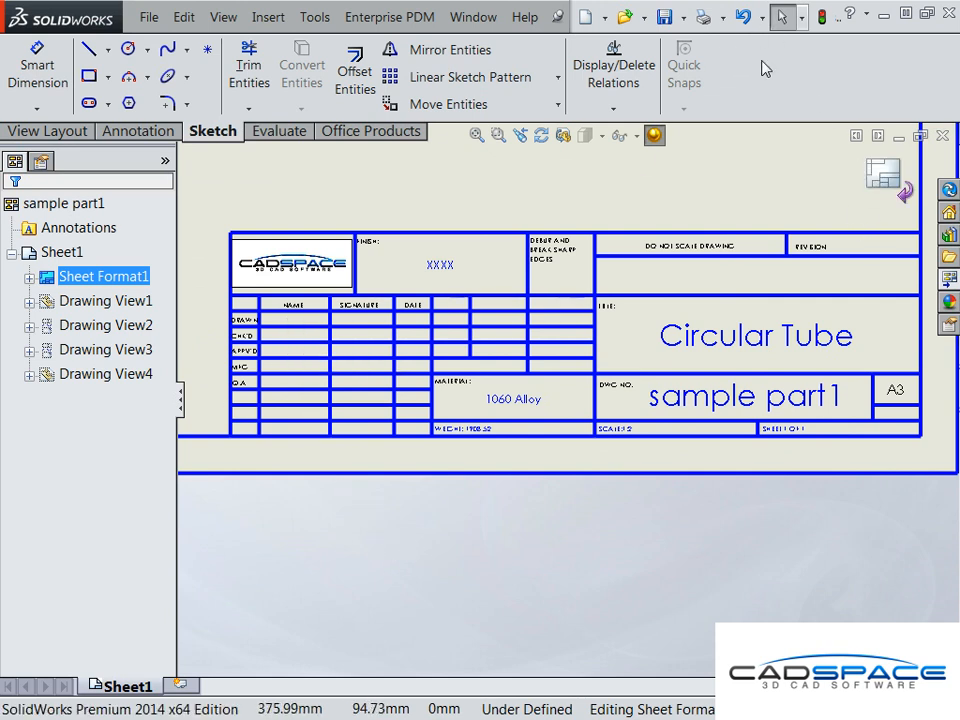
mouse_move(391, 206)
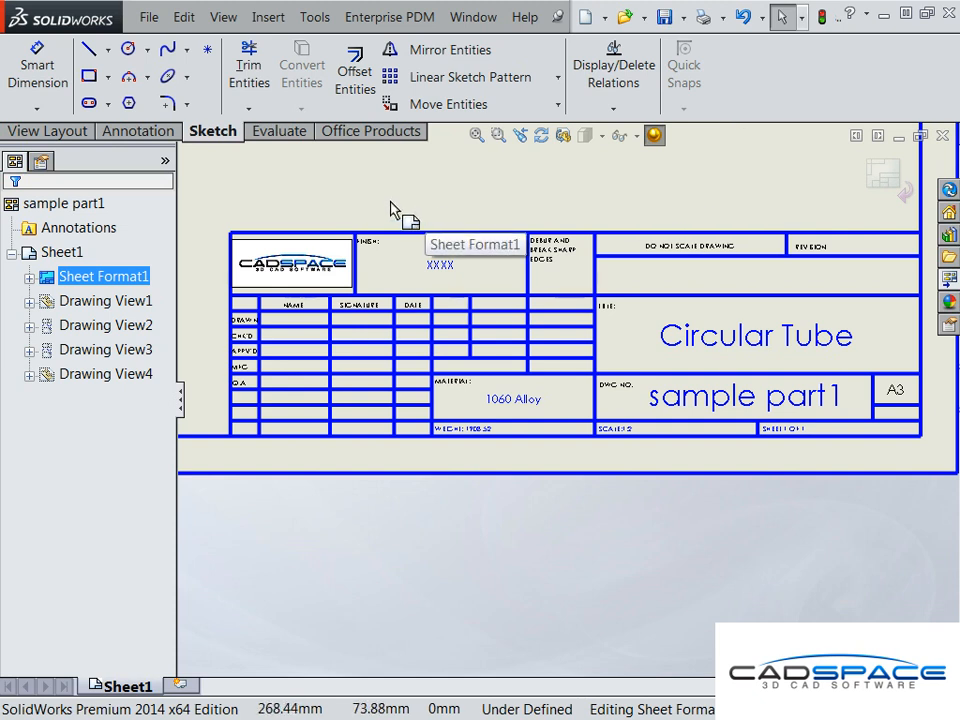
- Define the title block table with drawn-by, other property and revision notes as editable fields
right_click(395, 210)
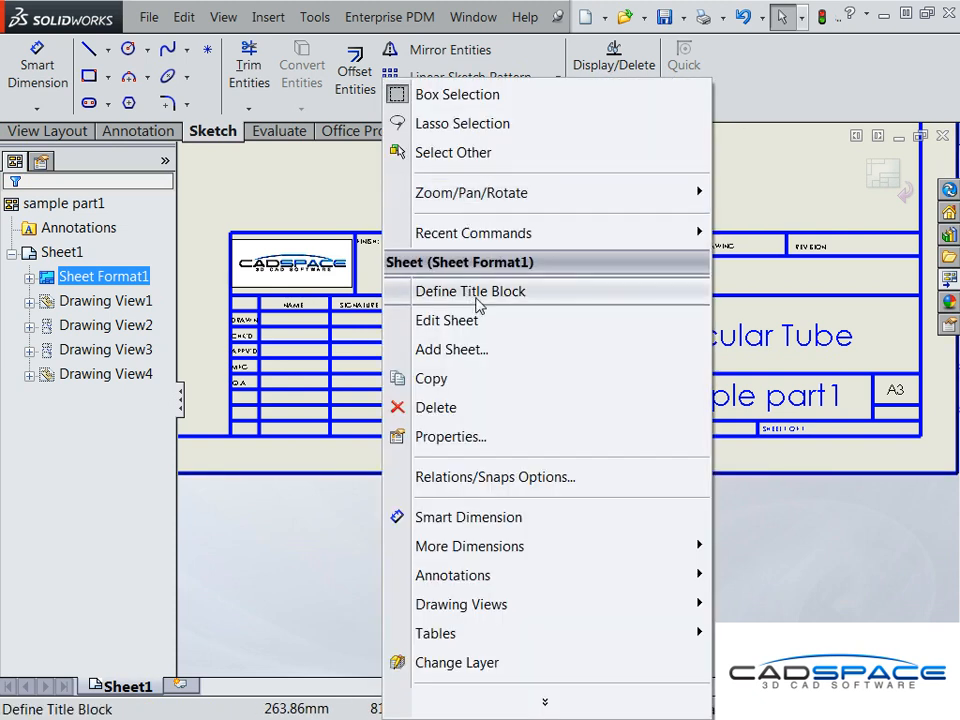
left_click(469, 291)
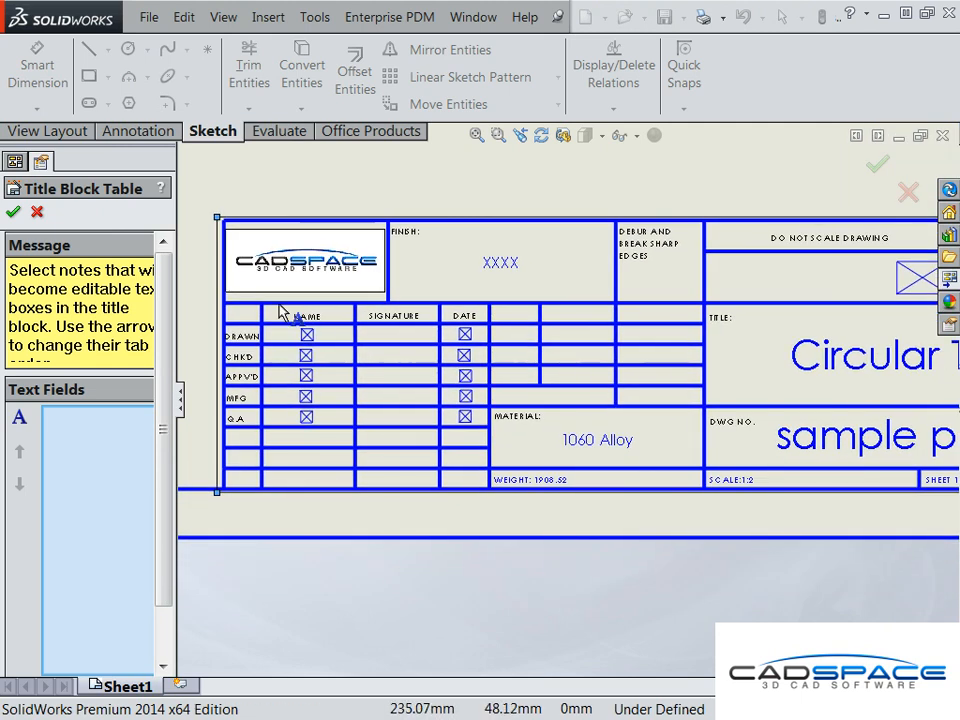
left_click(307, 334)
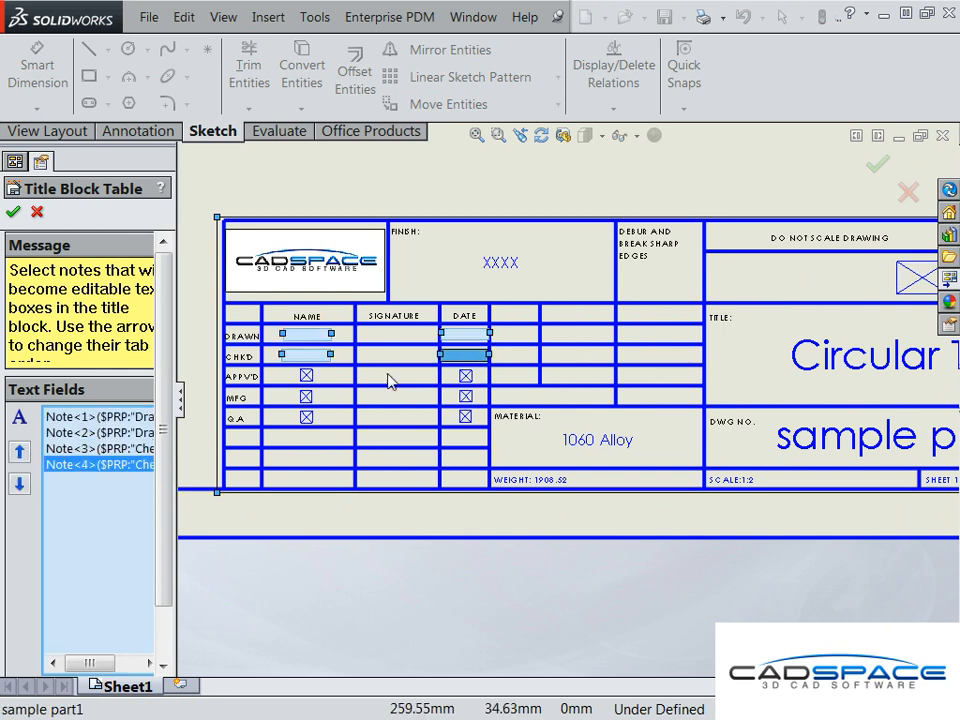
left_click(306, 396)
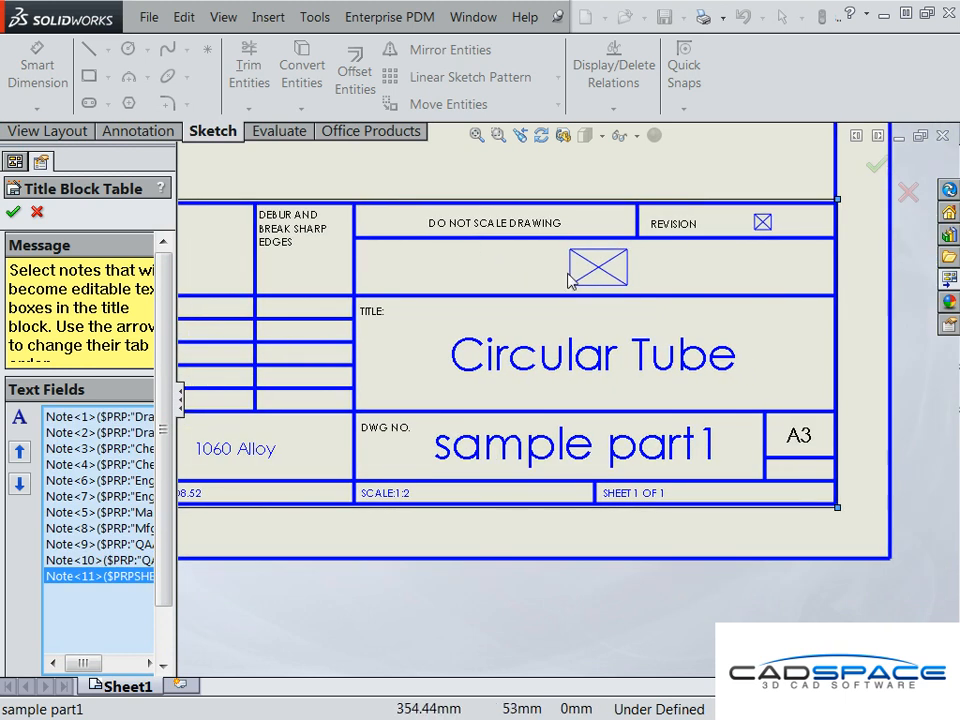
left_click(762, 222)
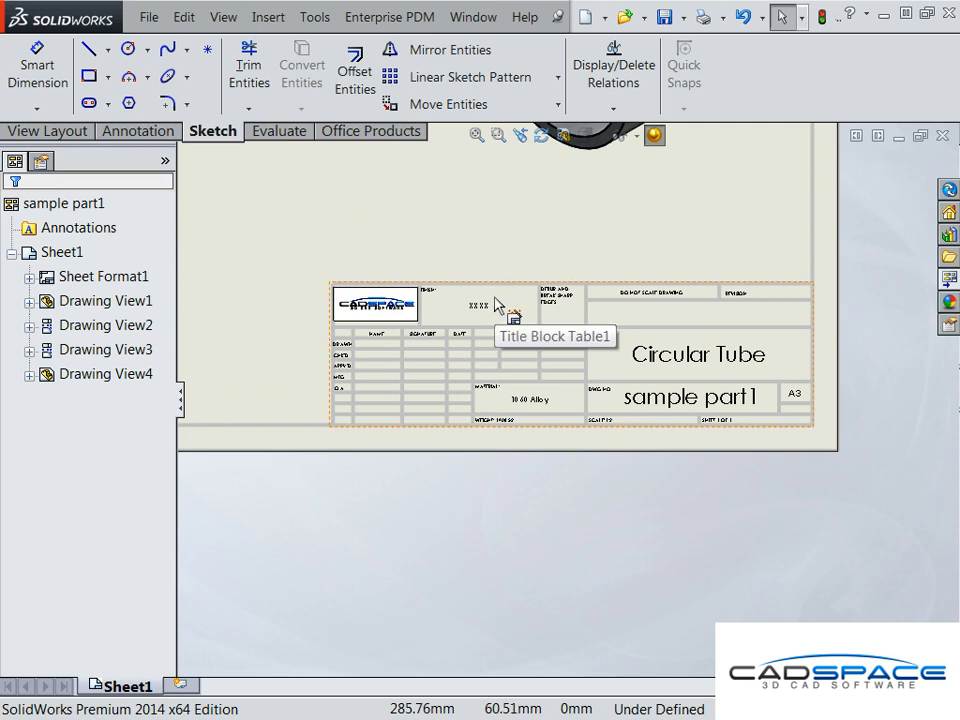
- Fill the drawn-by and following name and date fields with XXXX placeholders
double_click(490, 303)
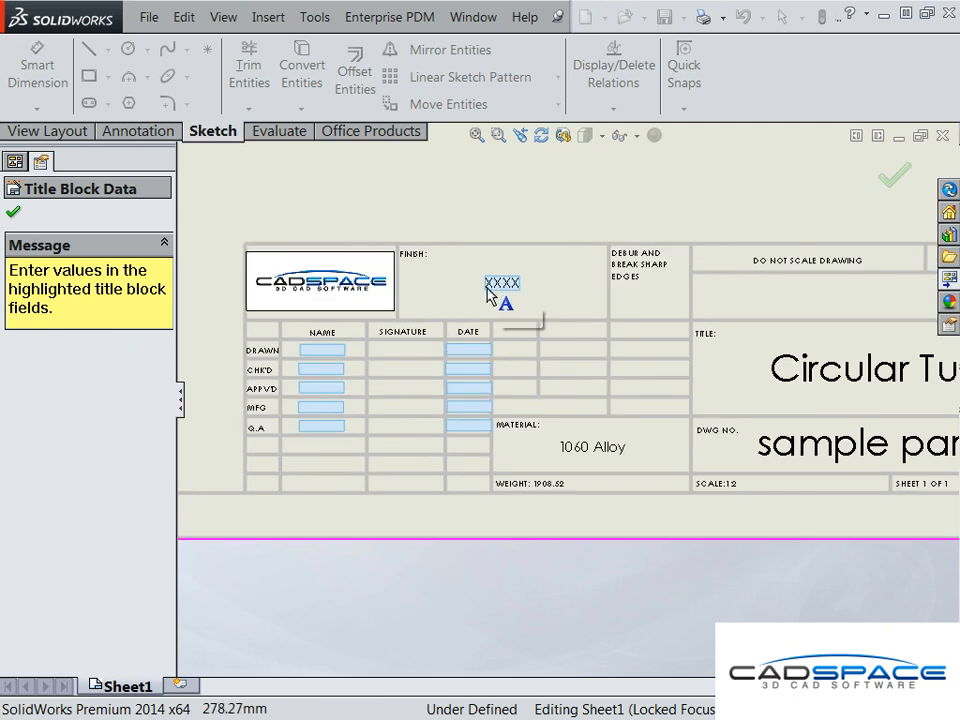
left_click(321, 349)
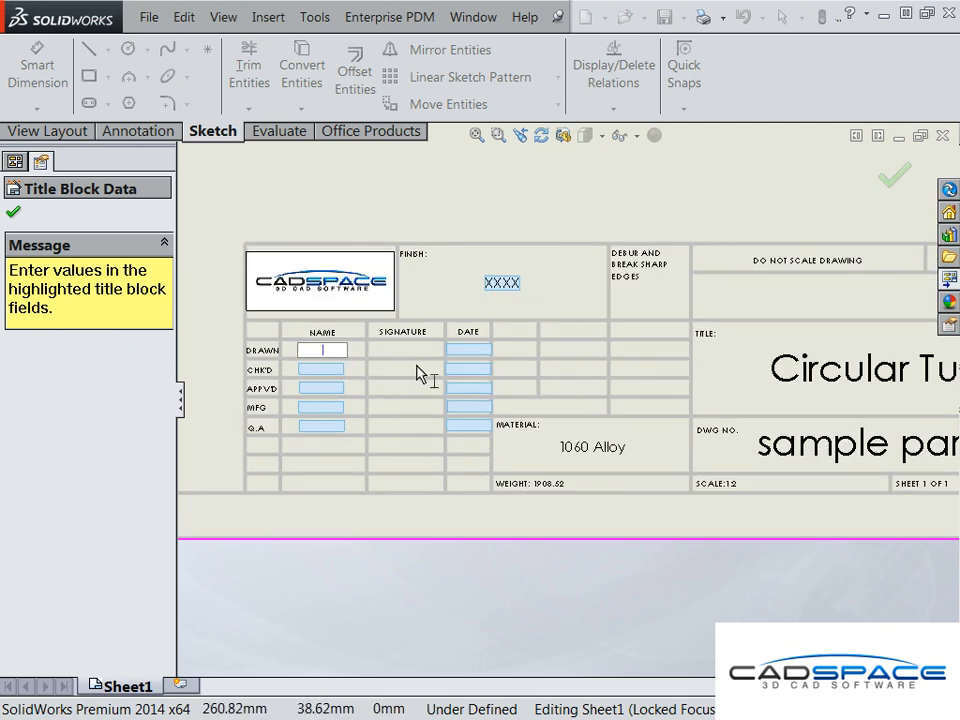
type("XXXX")
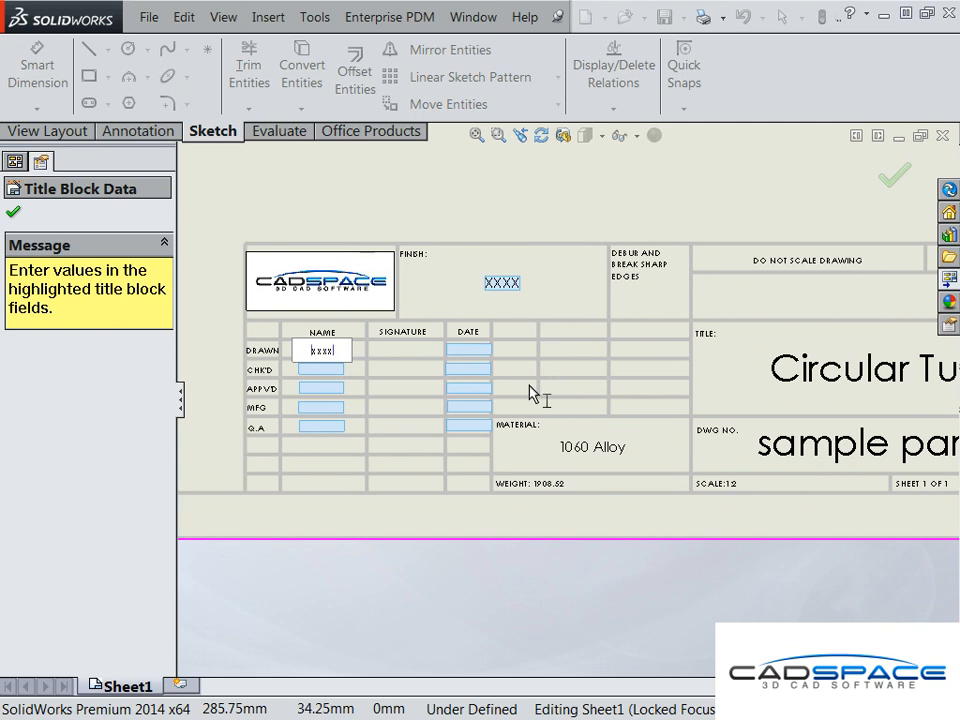
left_click(467, 368)
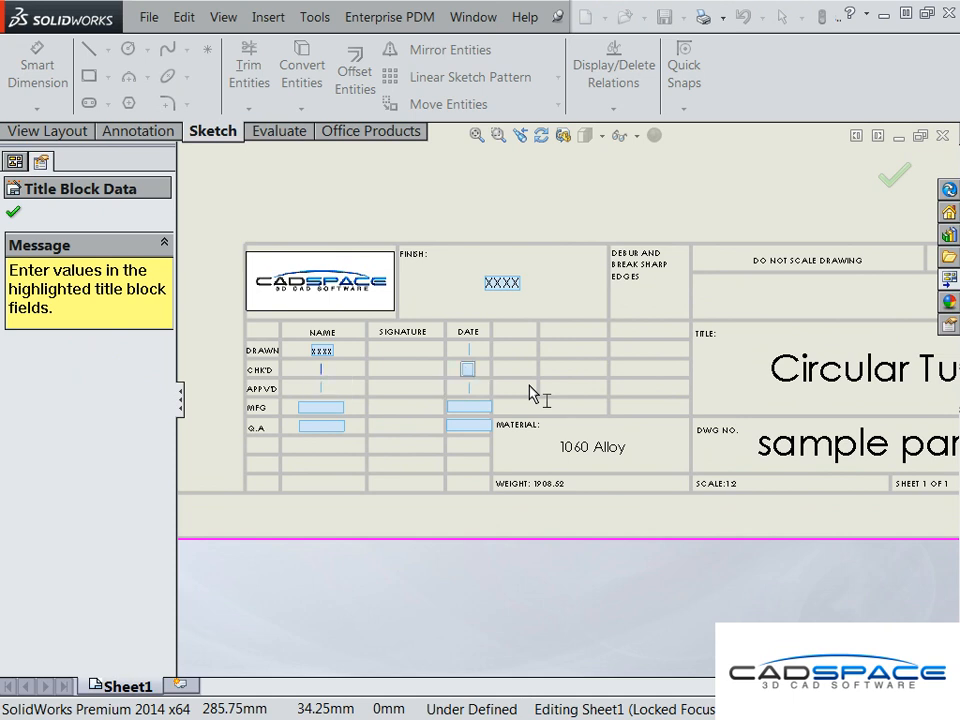
left_click(322, 350)
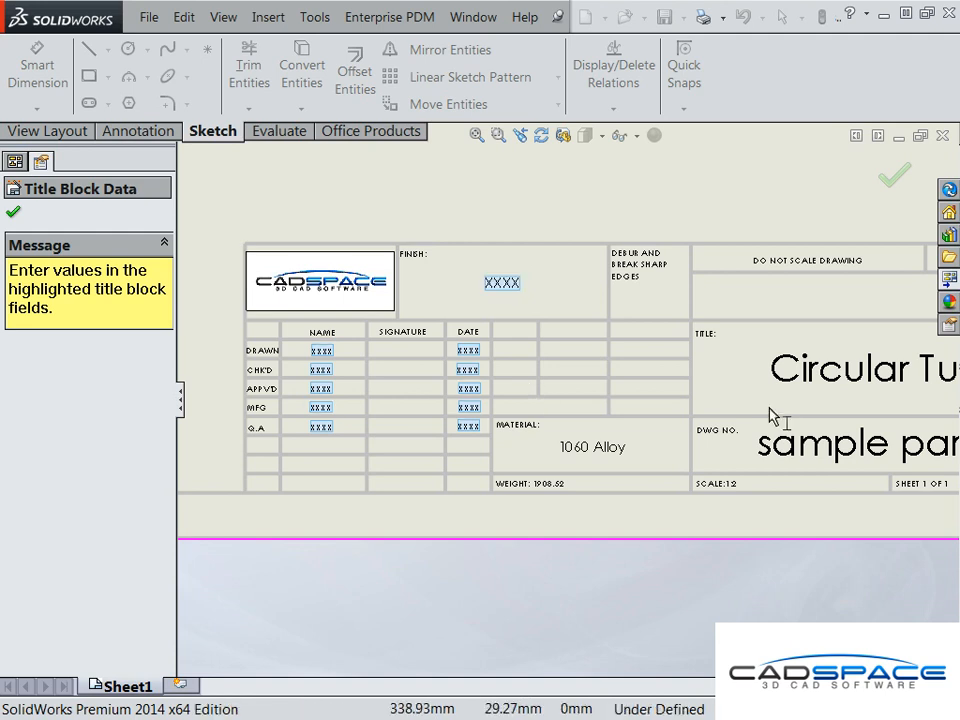
left_click(322, 349)
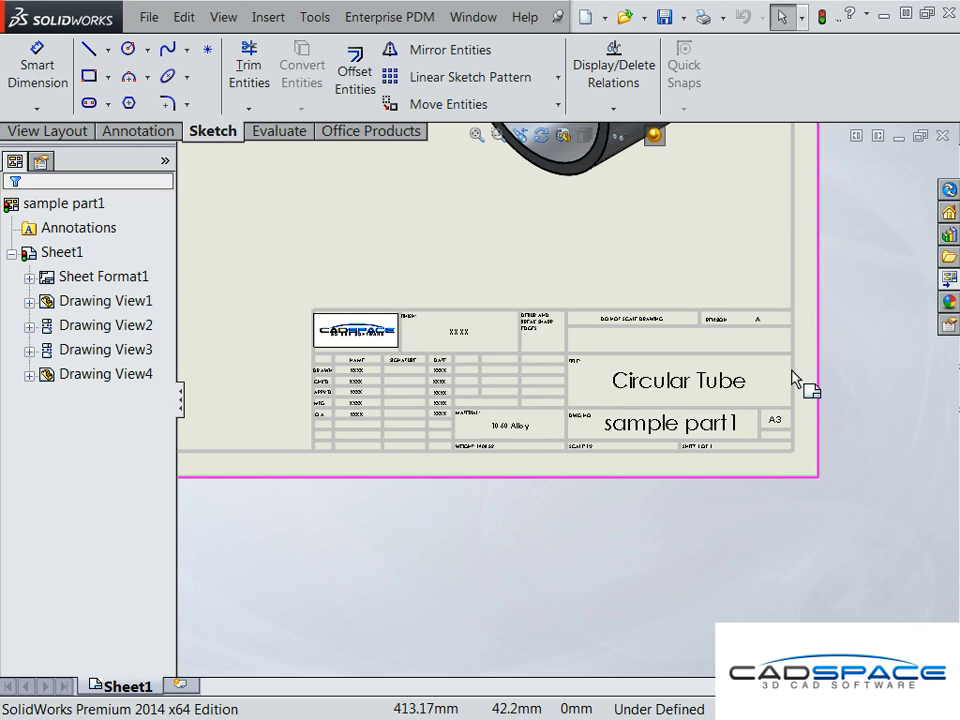
mouse_move(365, 390)
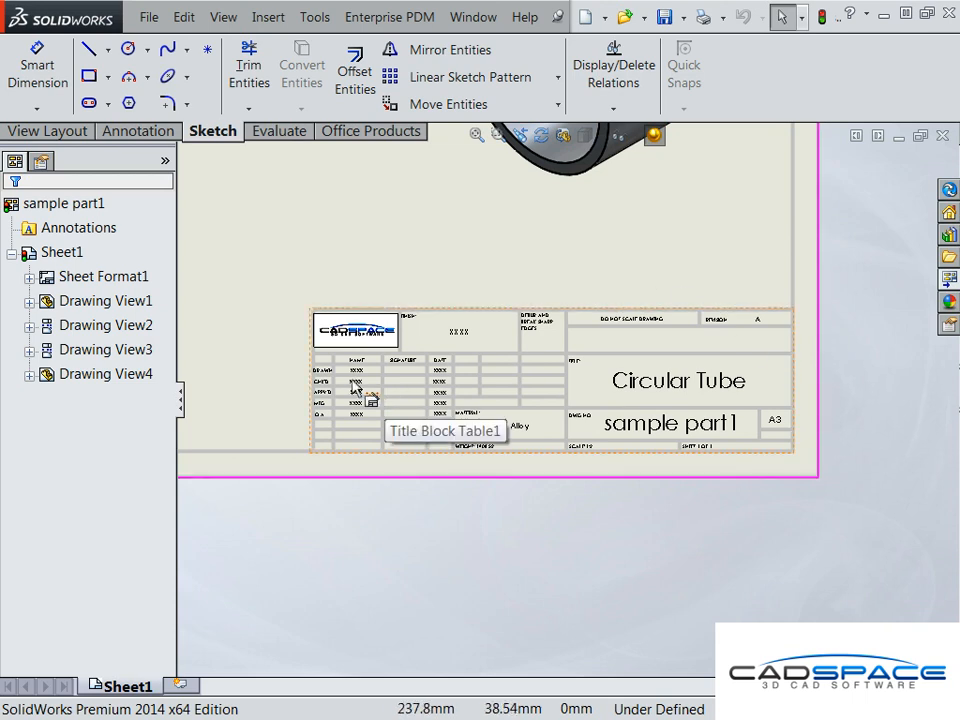
left_click(152, 17)
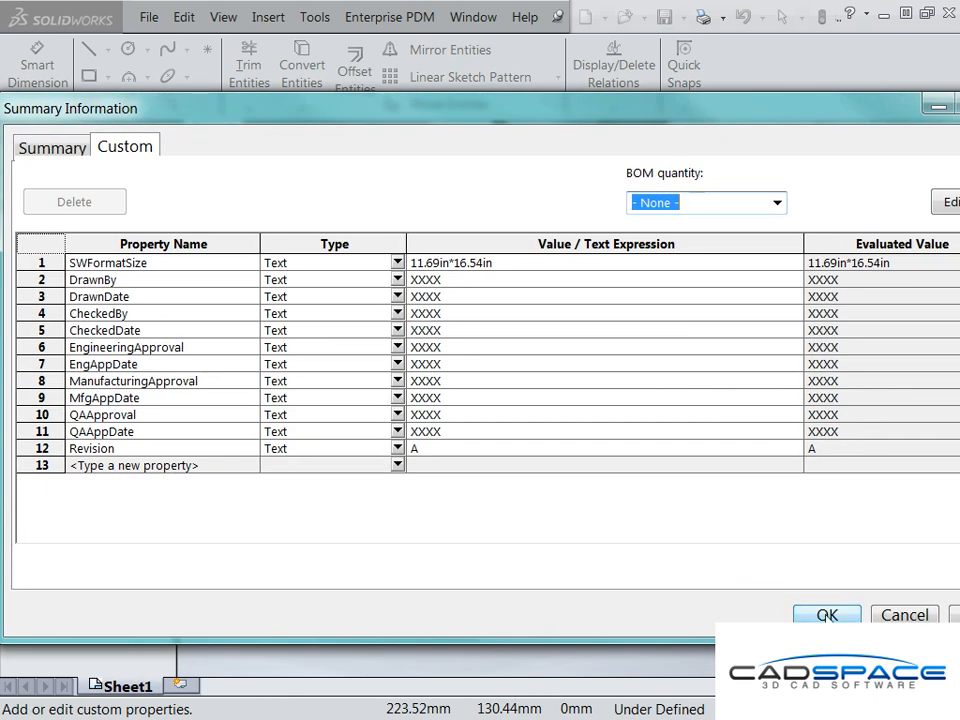
left_click(833, 614)
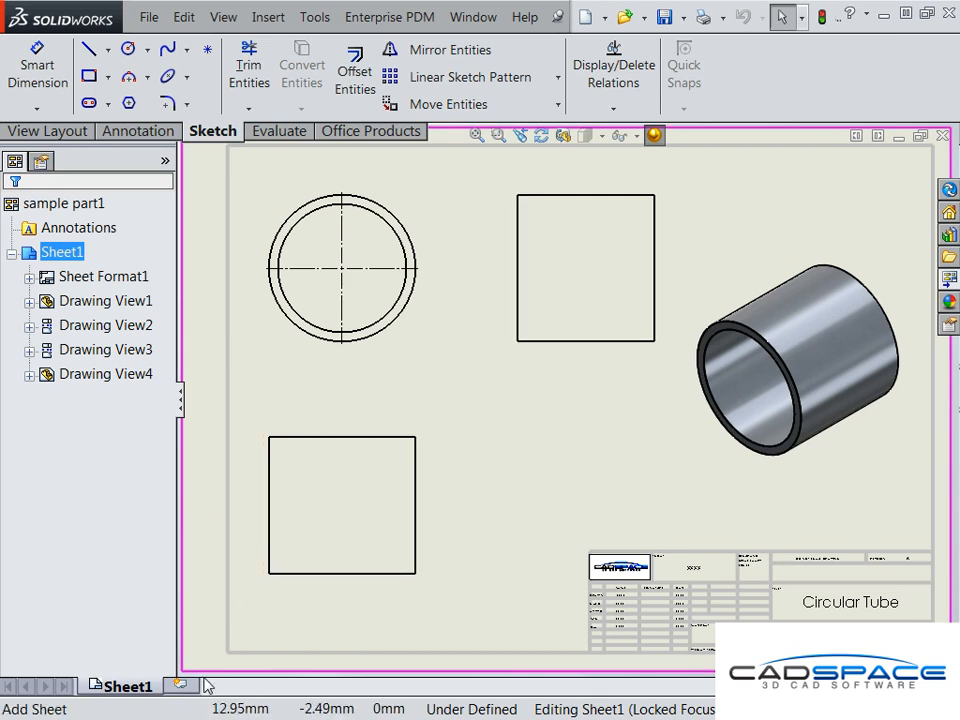
mouse_move(178, 685)
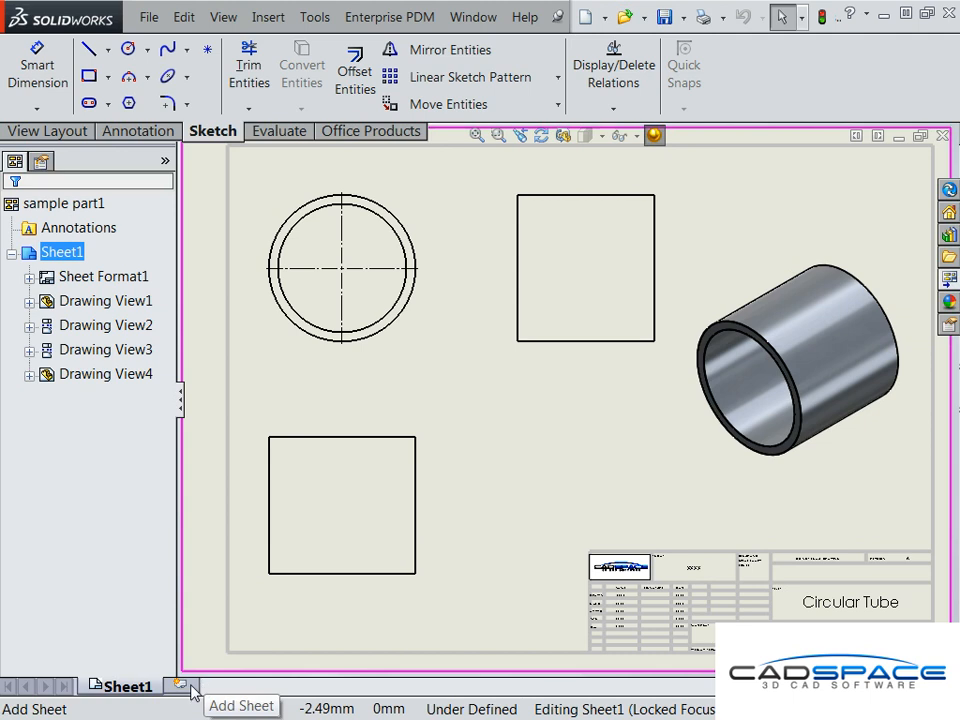
left_click(176, 686)
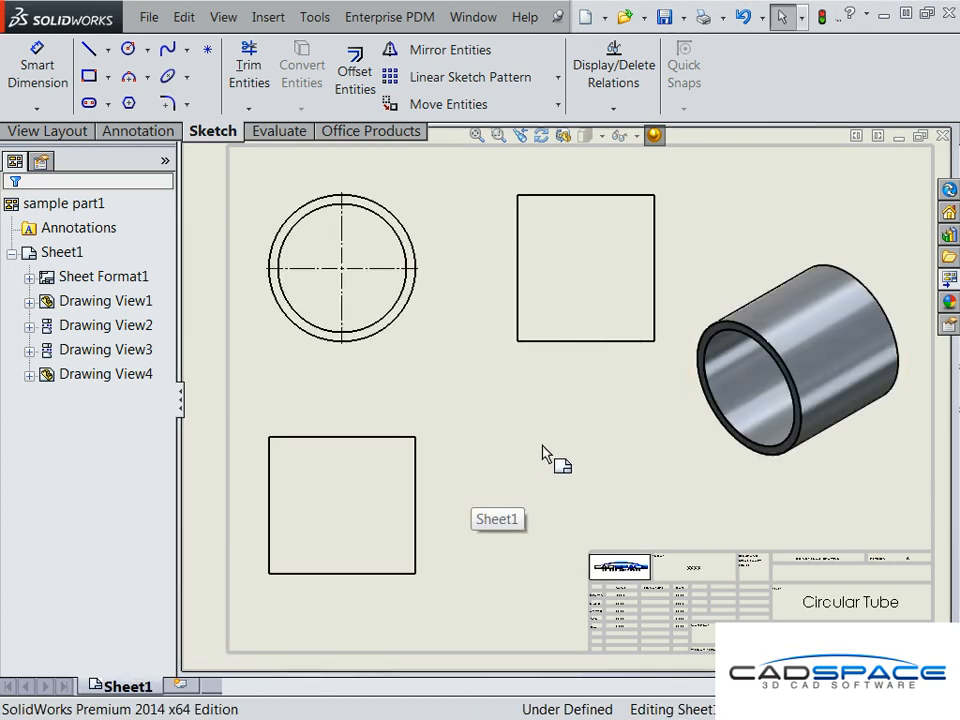
left_click(156, 17)
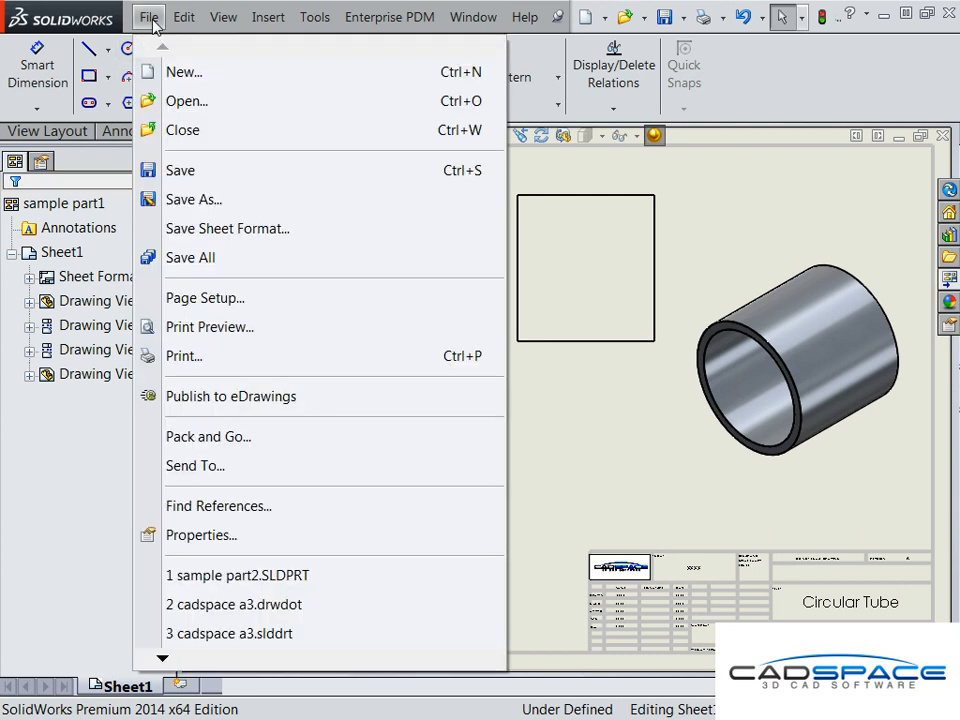
mouse_move(227, 232)
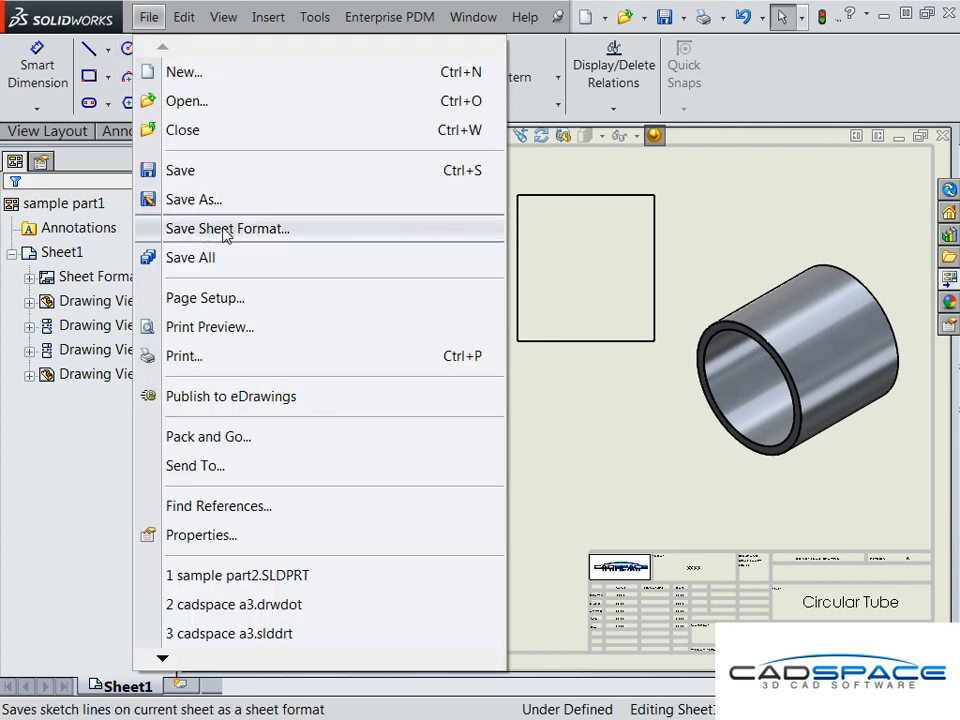
- Save the sheet format under the cadspace a3 name
left_click(227, 228)
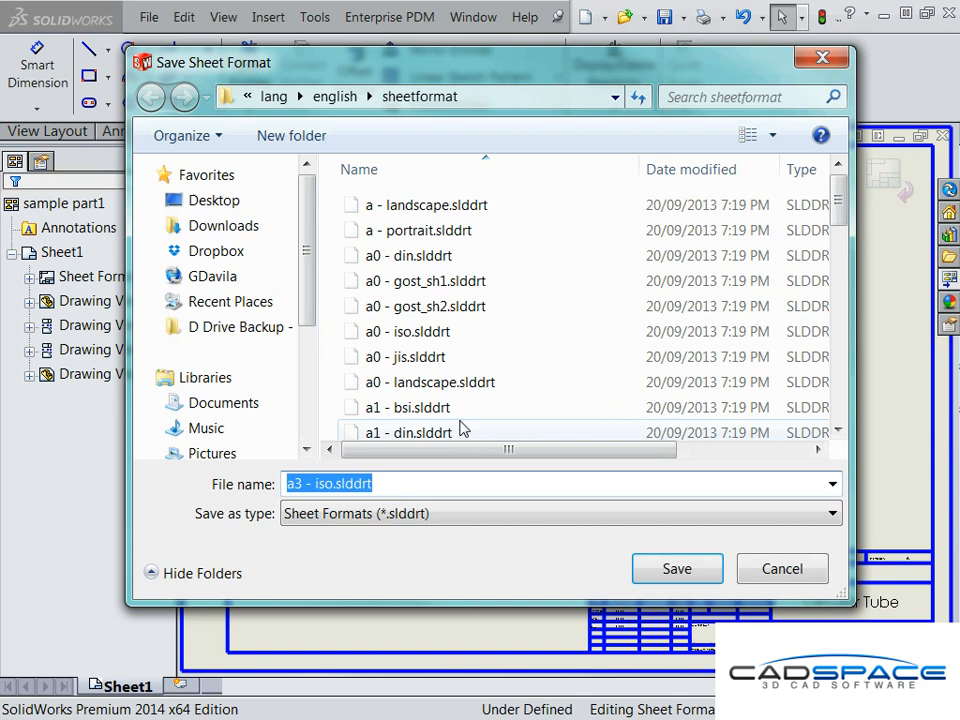
type("cadsapc")
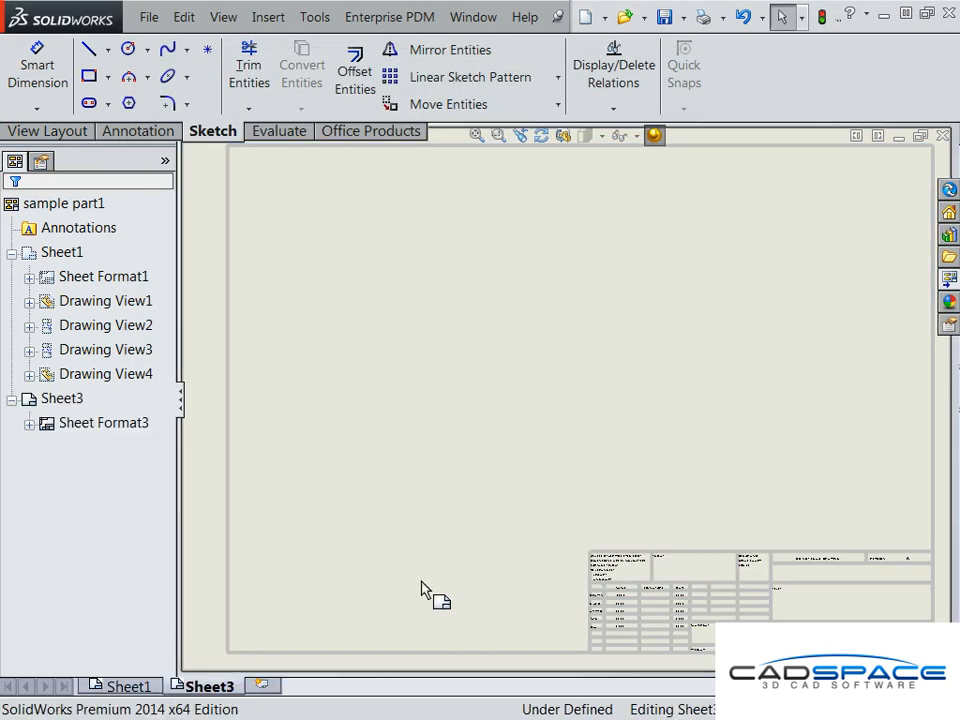
- Apply the cadspace a3 sheet format to Sheet3 through its sheet properties
left_click(61, 398)
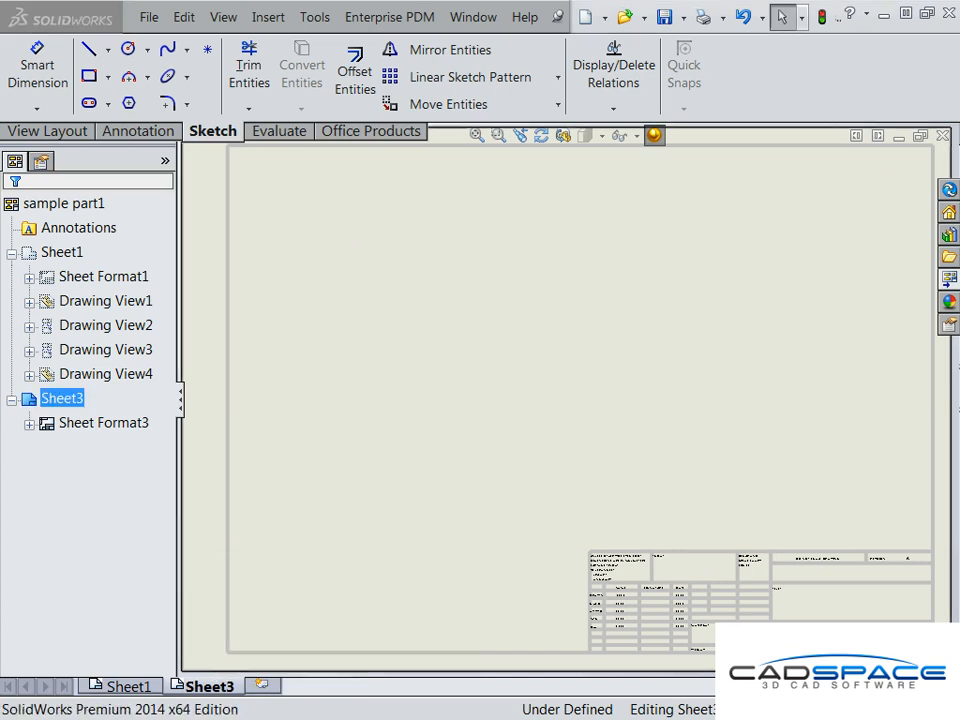
left_click(127, 686)
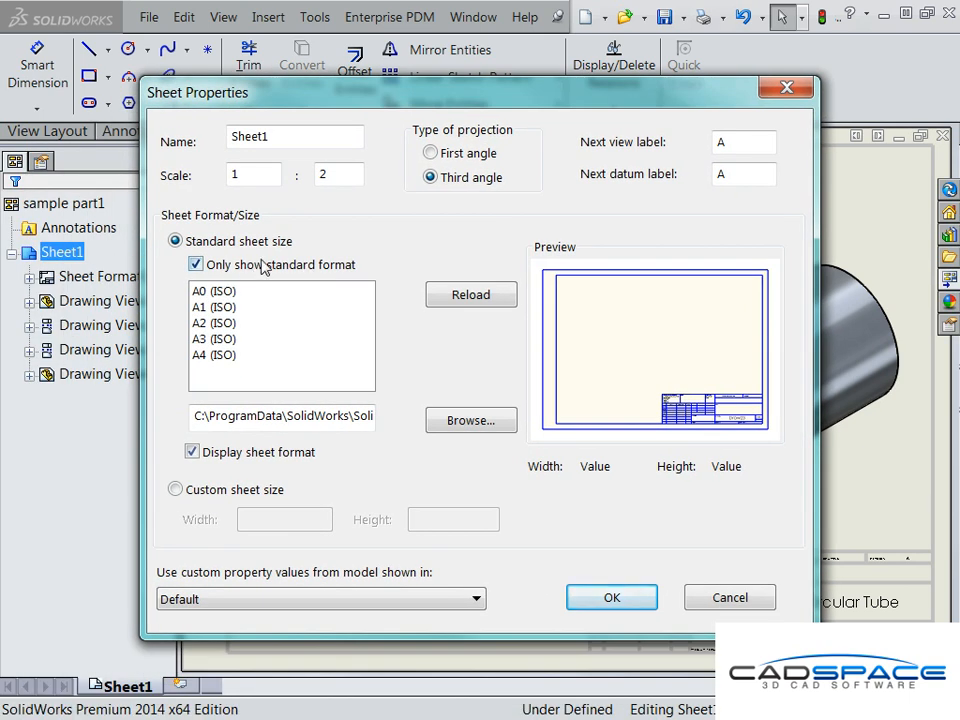
left_click(196, 264)
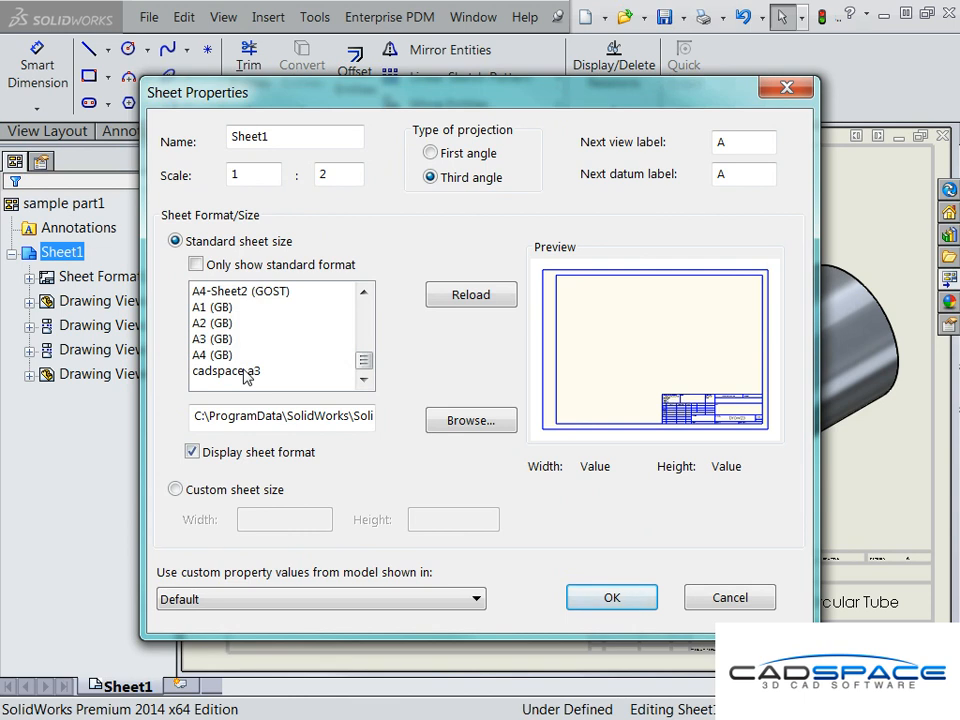
left_click(227, 370)
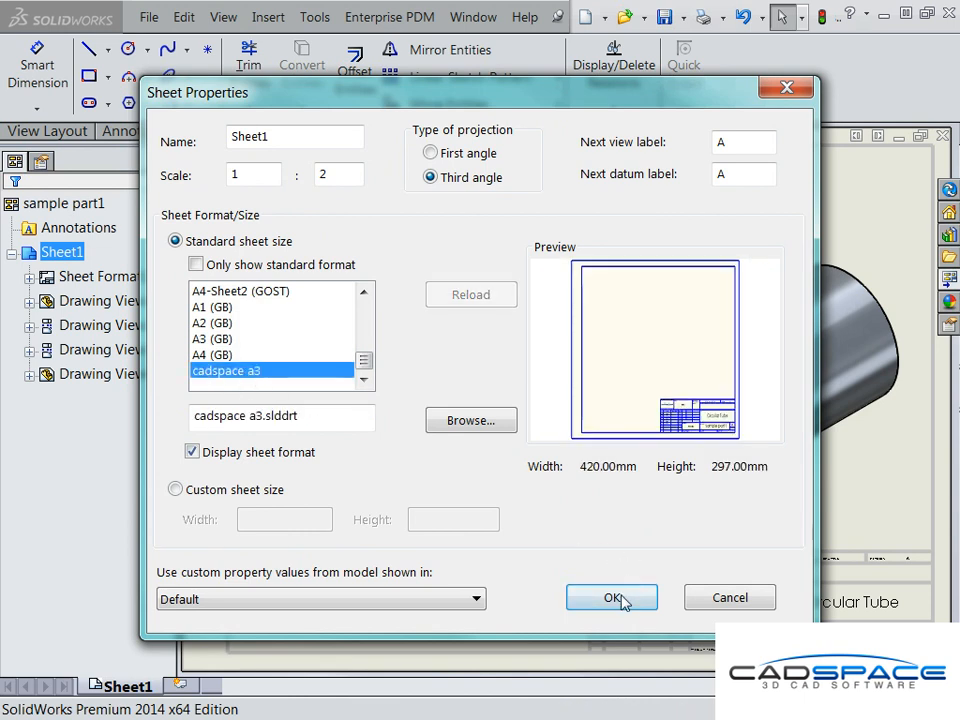
left_click(611, 596)
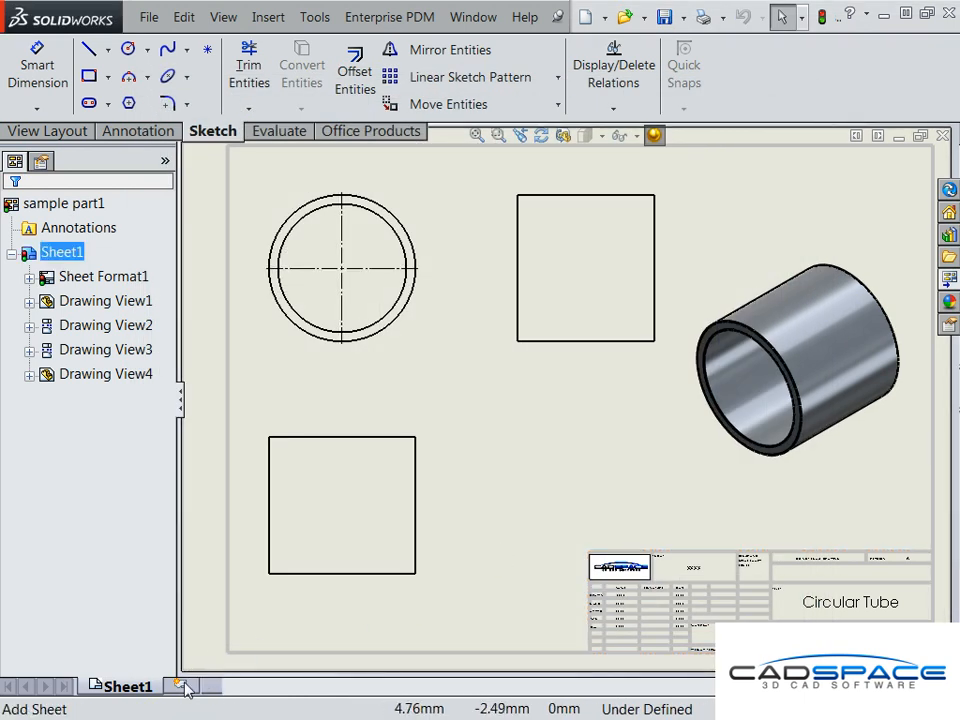
- Add a new Sheet2 and bring up its sheet options
left_click(183, 686)
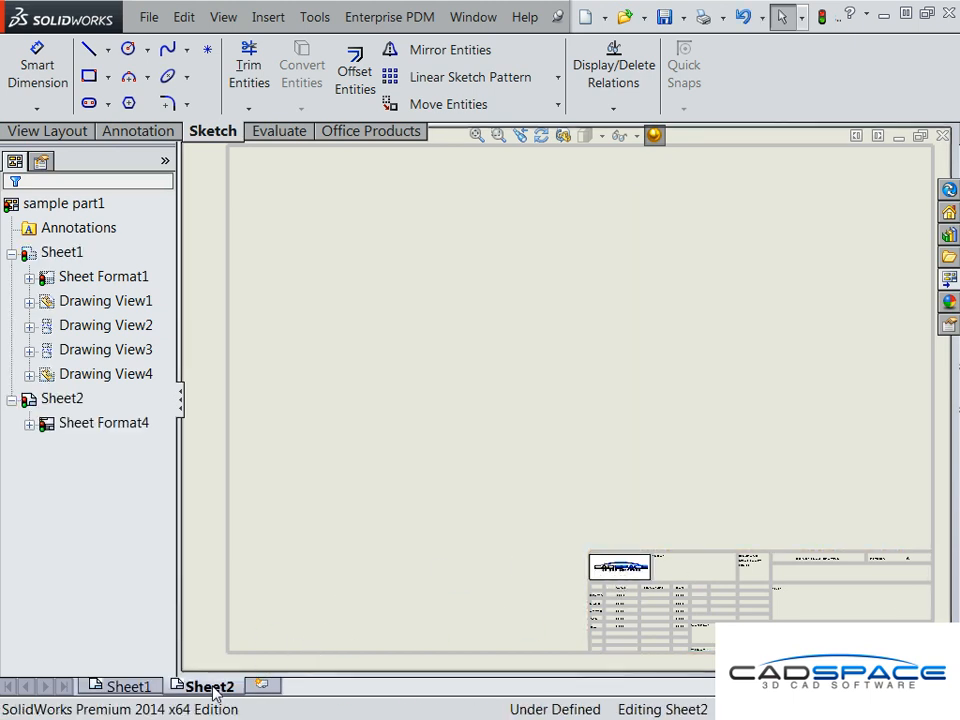
right_click(207, 686)
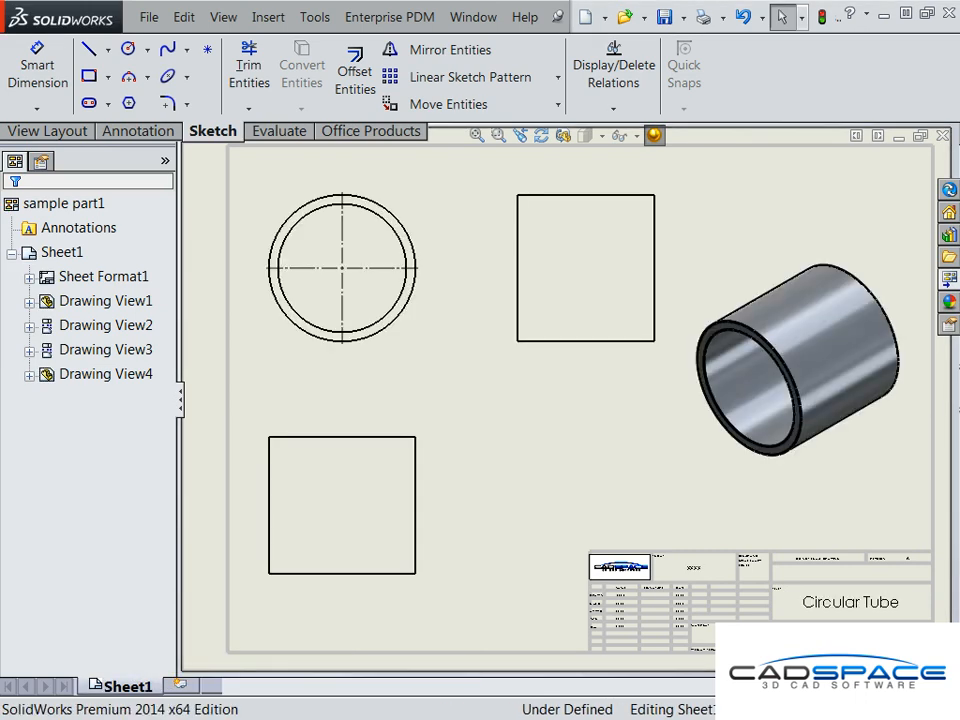
mouse_move(540, 475)
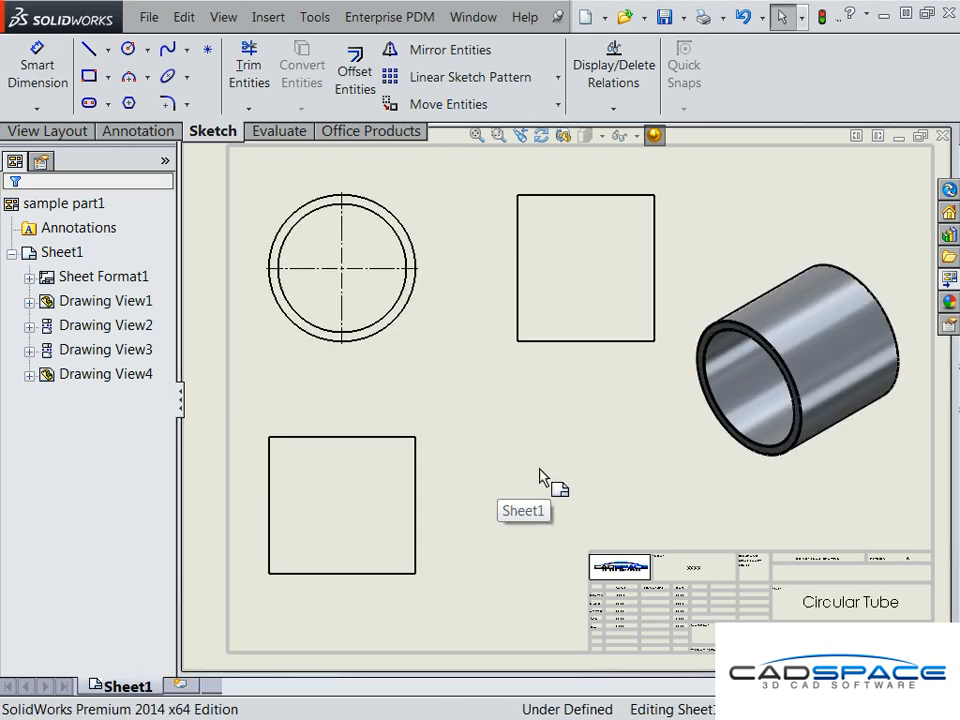
left_click(148, 17)
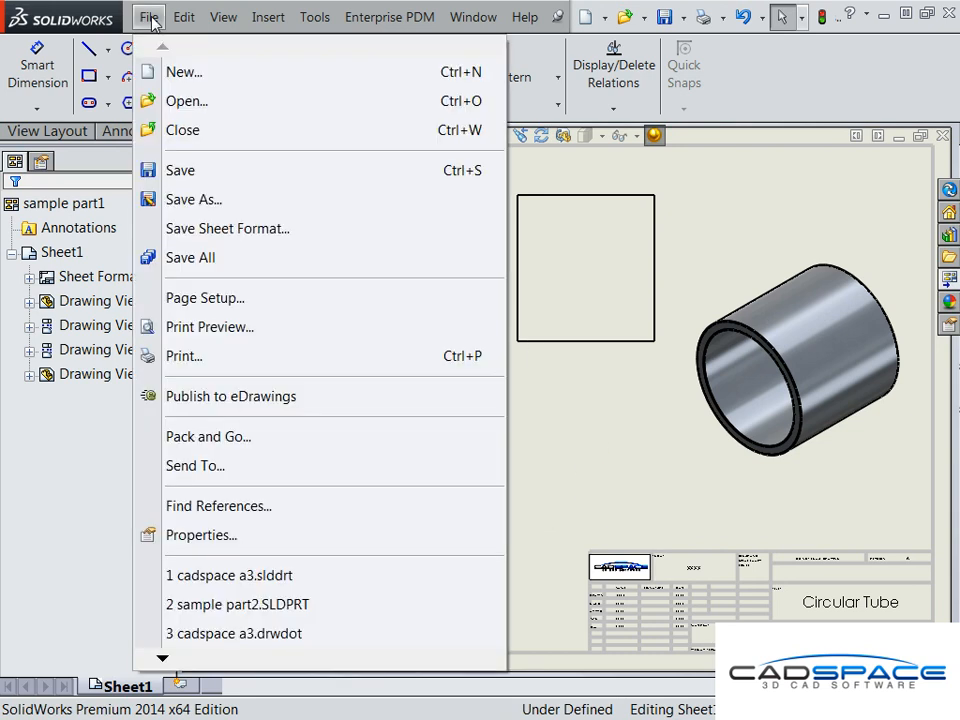
- Save the drawing as a Drawing Template (*.drwdot) named 'cadspace a3'
left_click(193, 199)
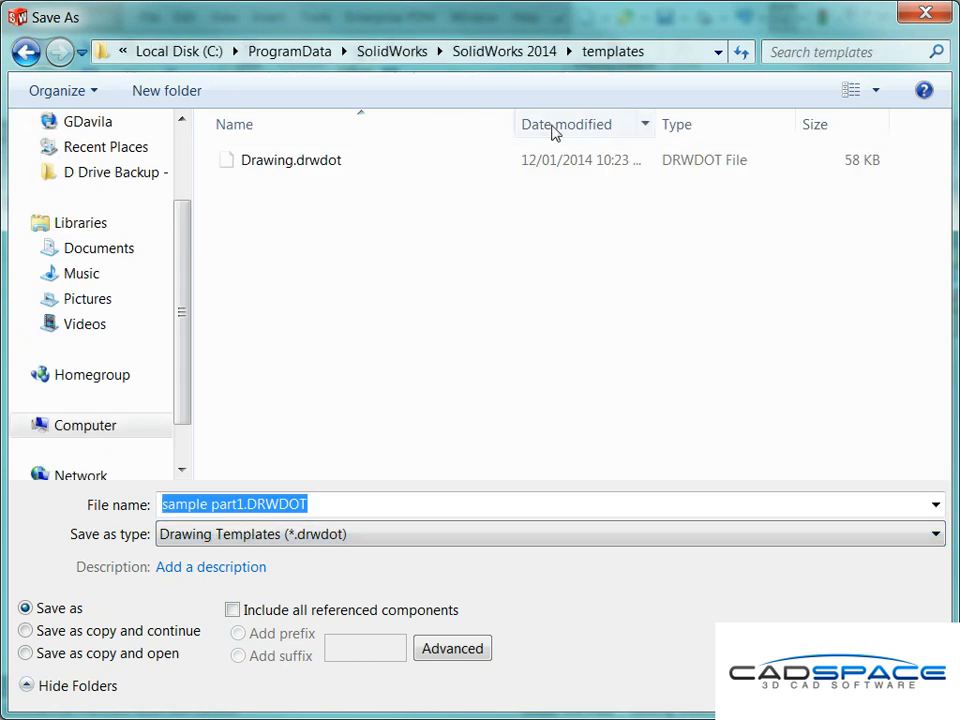
mouse_move(552, 73)
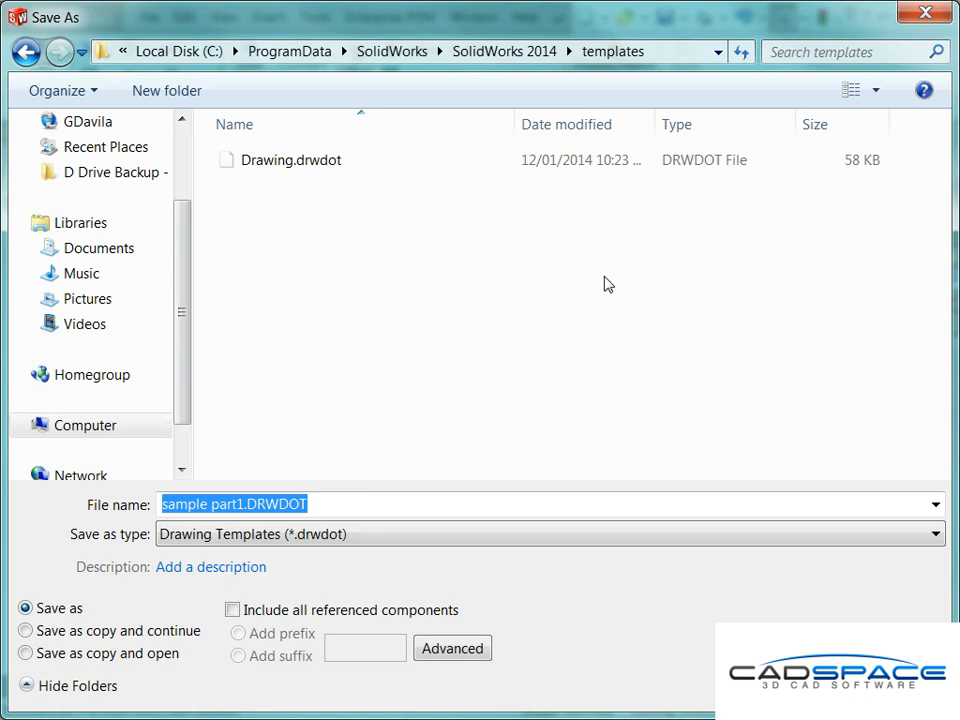
mouse_move(572, 376)
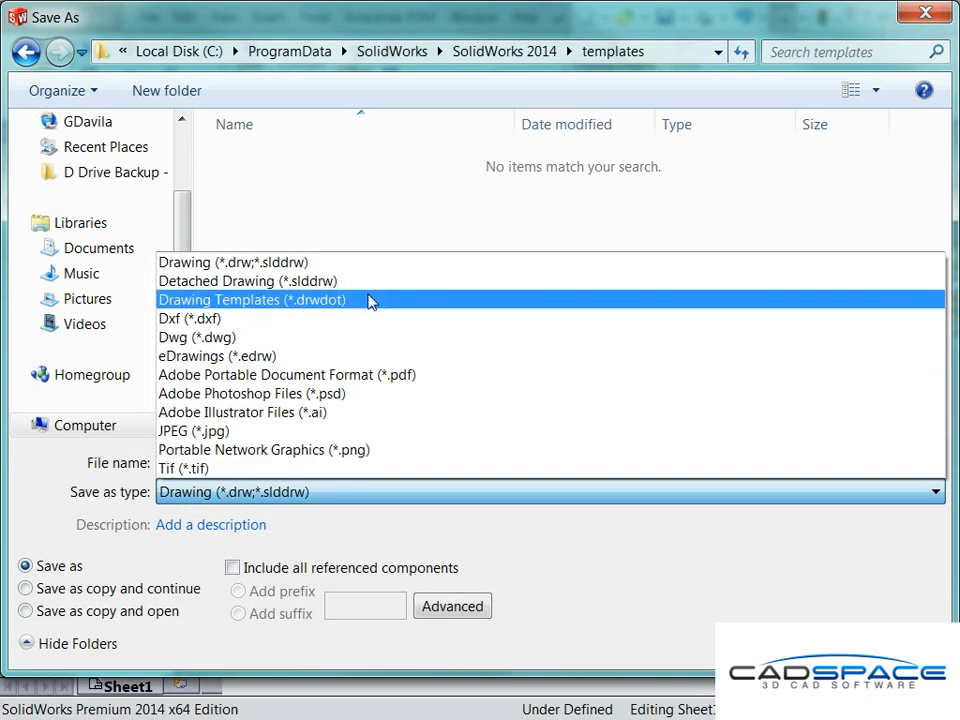
left_click(250, 299)
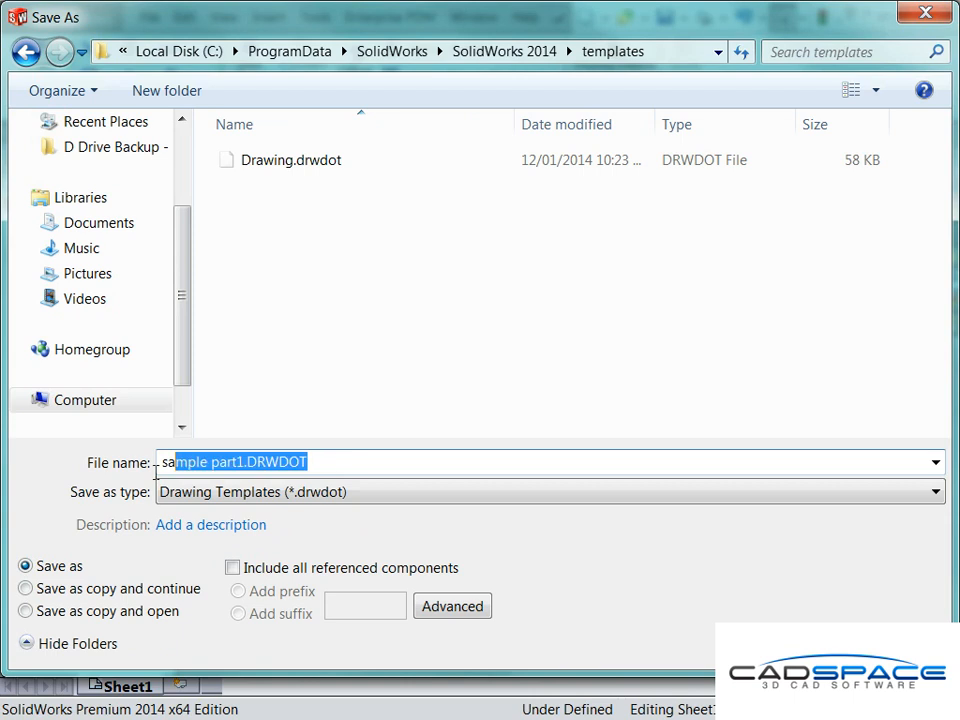
type("cadspace")
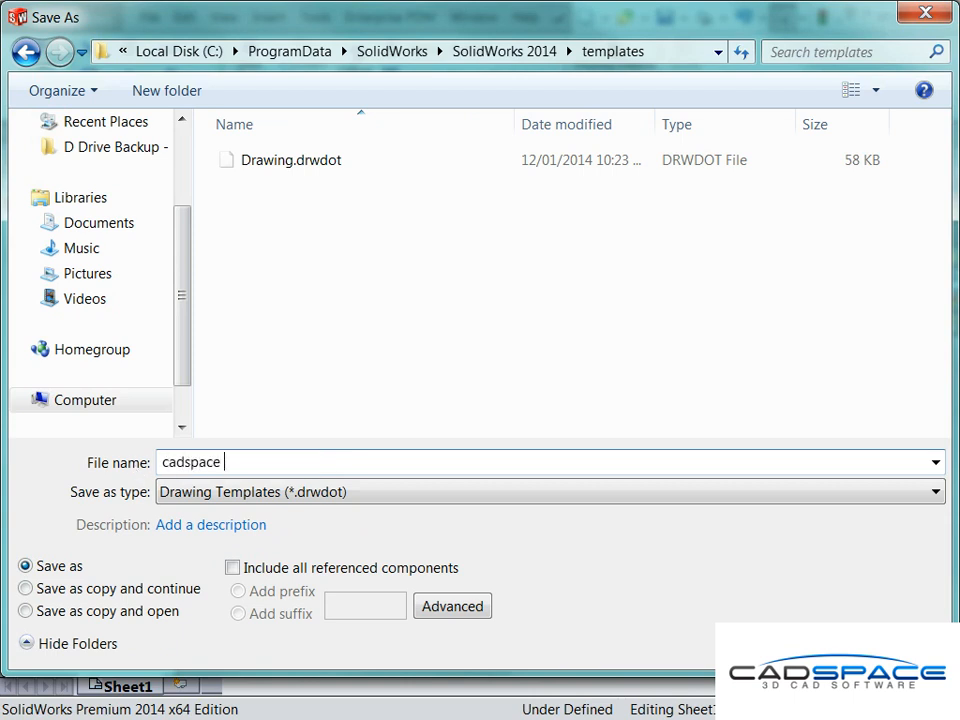
type("a3")
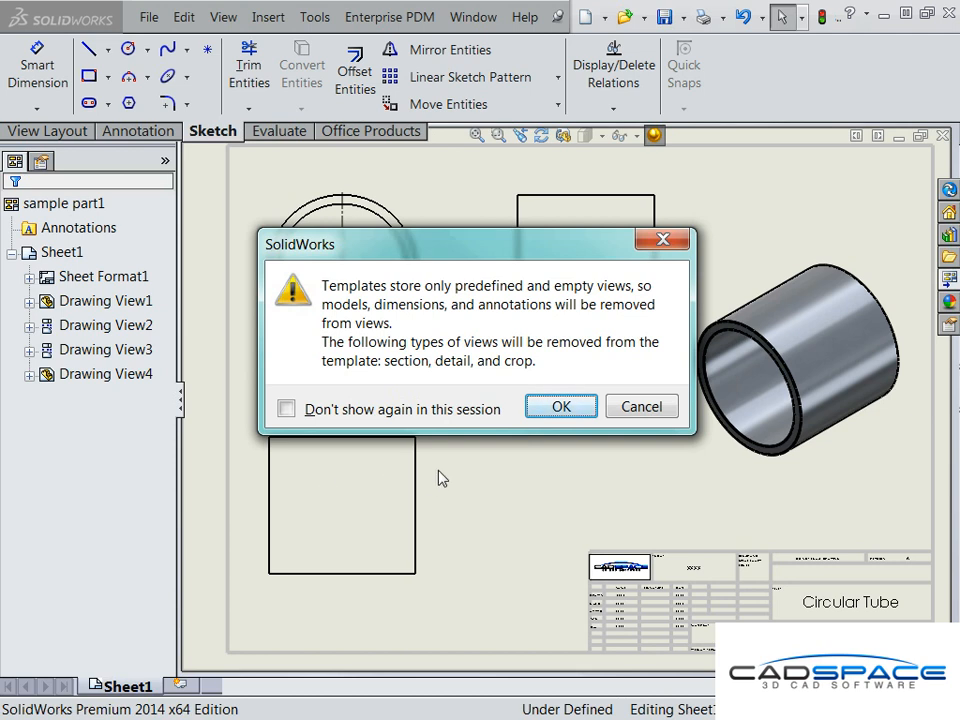
mouse_move(456, 491)
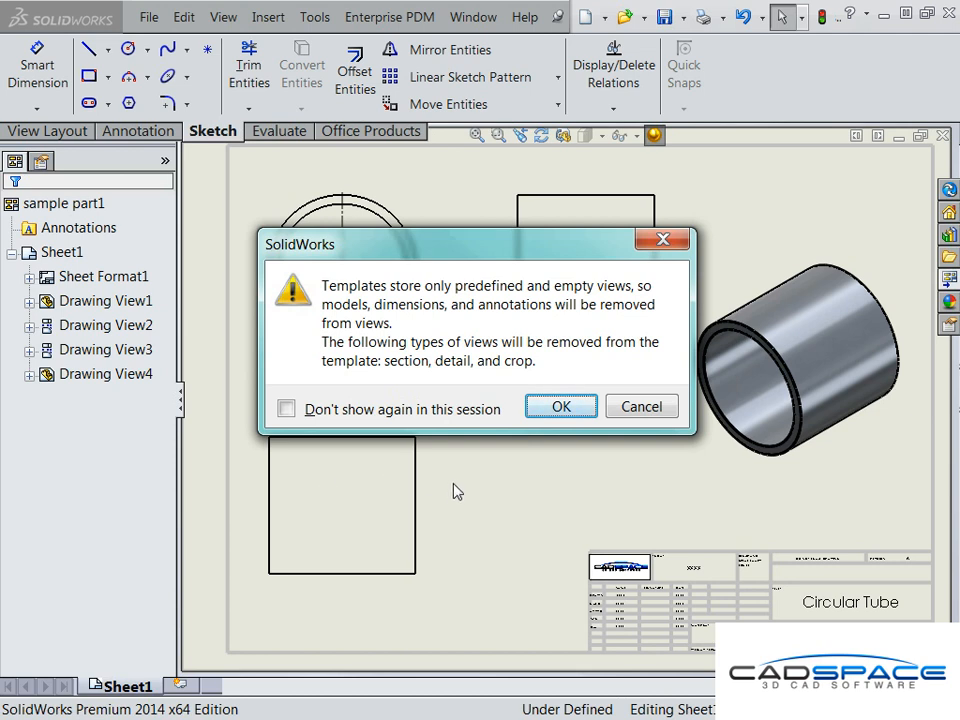
mouse_move(507, 410)
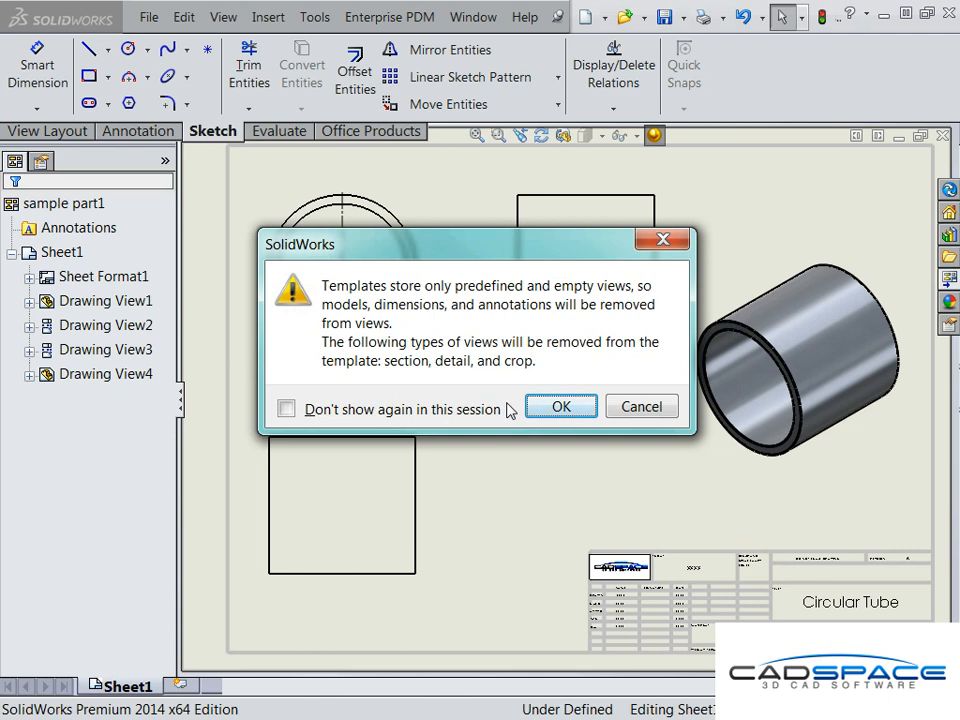
mouse_move(535, 420)
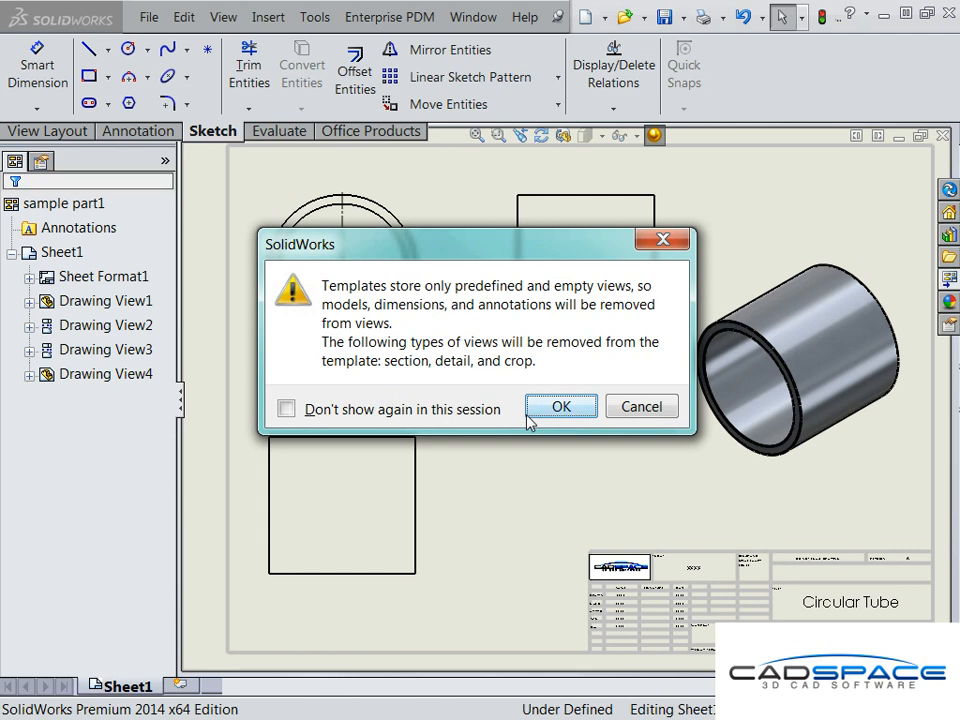
- Accept emptying the views, close the template and save all documents
left_click(560, 406)
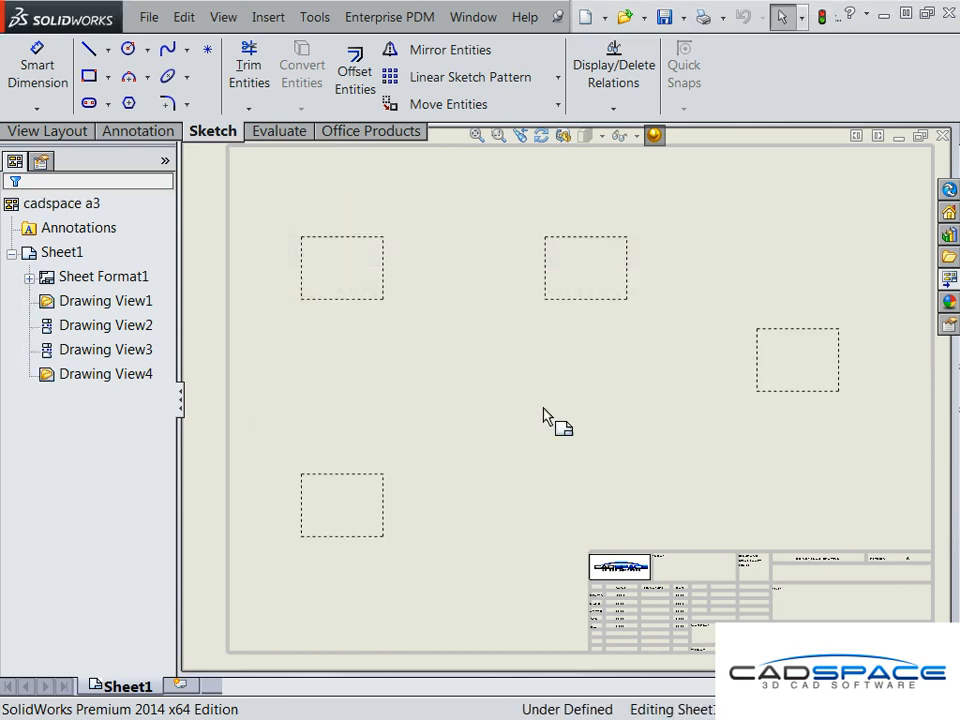
mouse_move(705, 390)
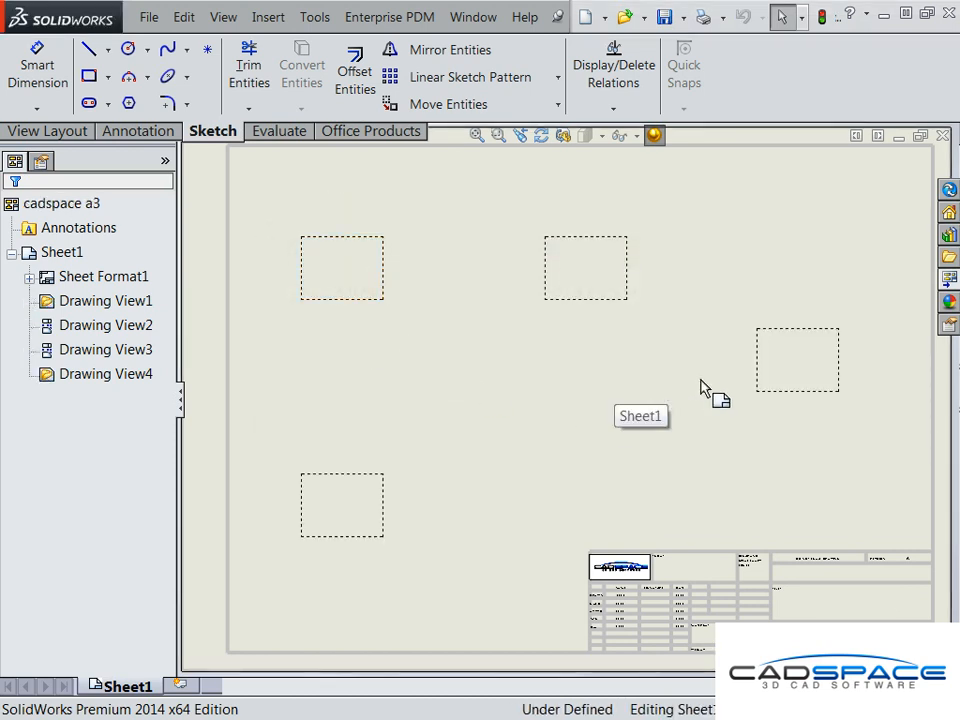
mouse_move(705, 413)
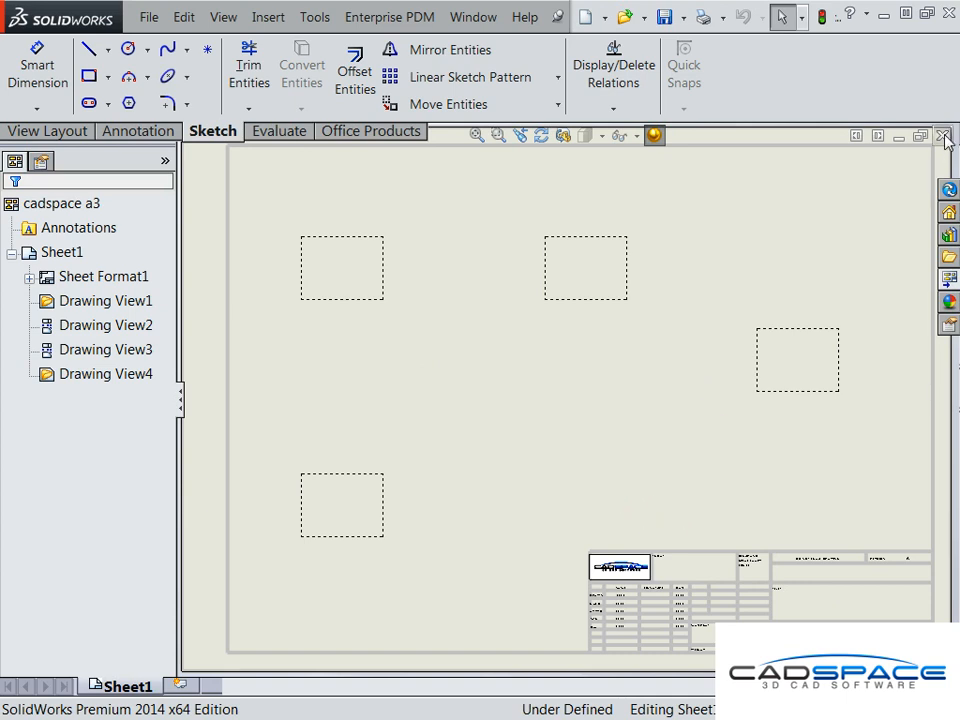
left_click(944, 135)
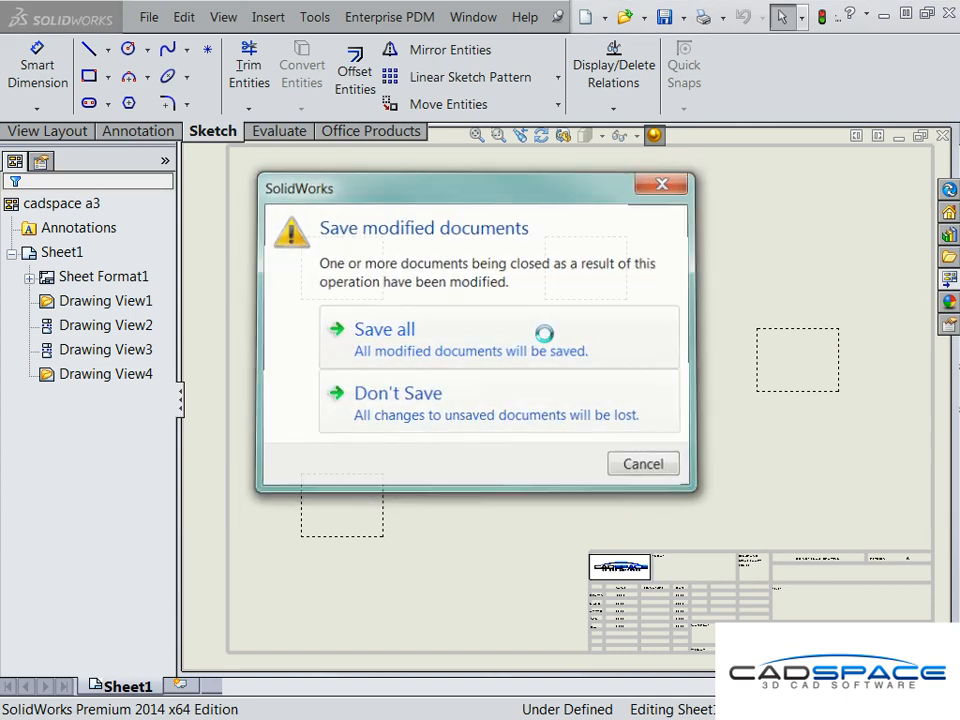
left_click(384, 329)
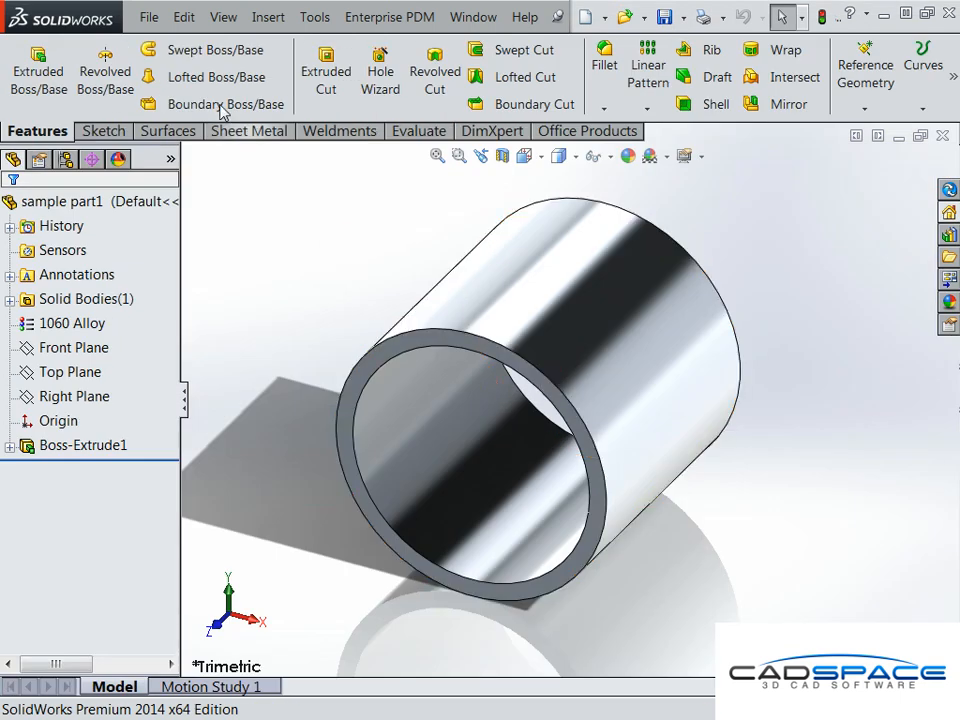
- Create a new drawing from the cadspace a3 template showing the tube's four views
left_click(183, 17)
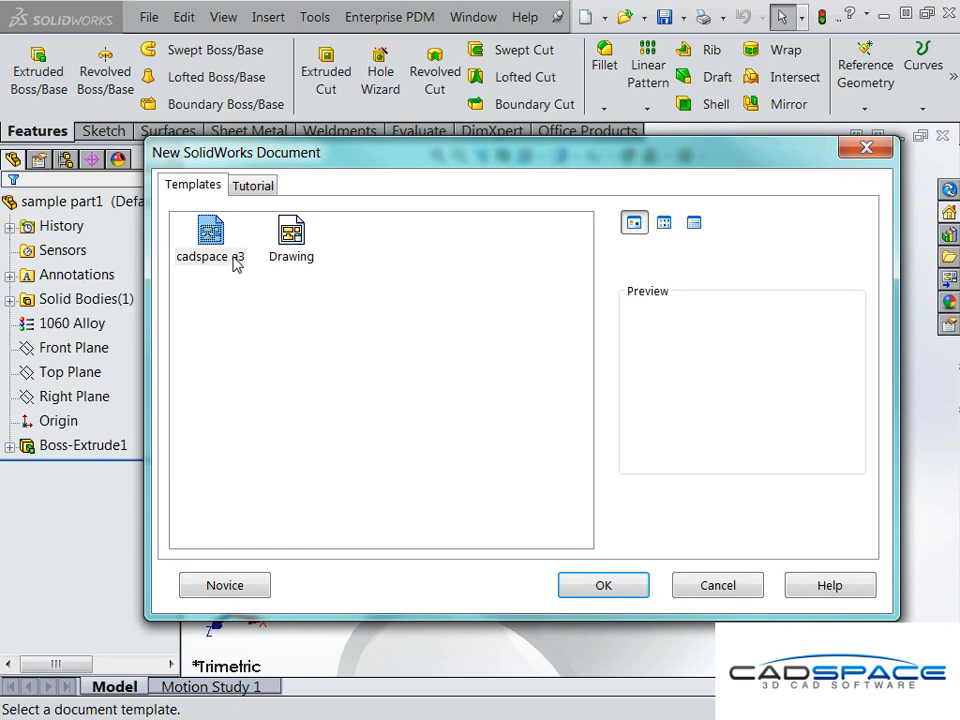
left_click(603, 584)
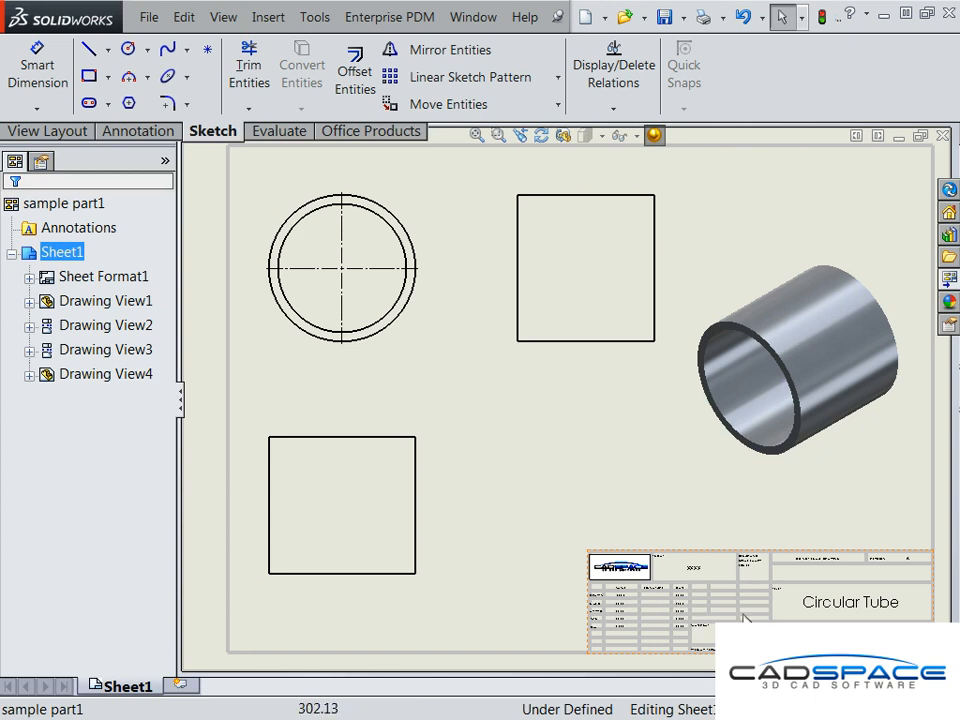
mouse_move(612, 530)
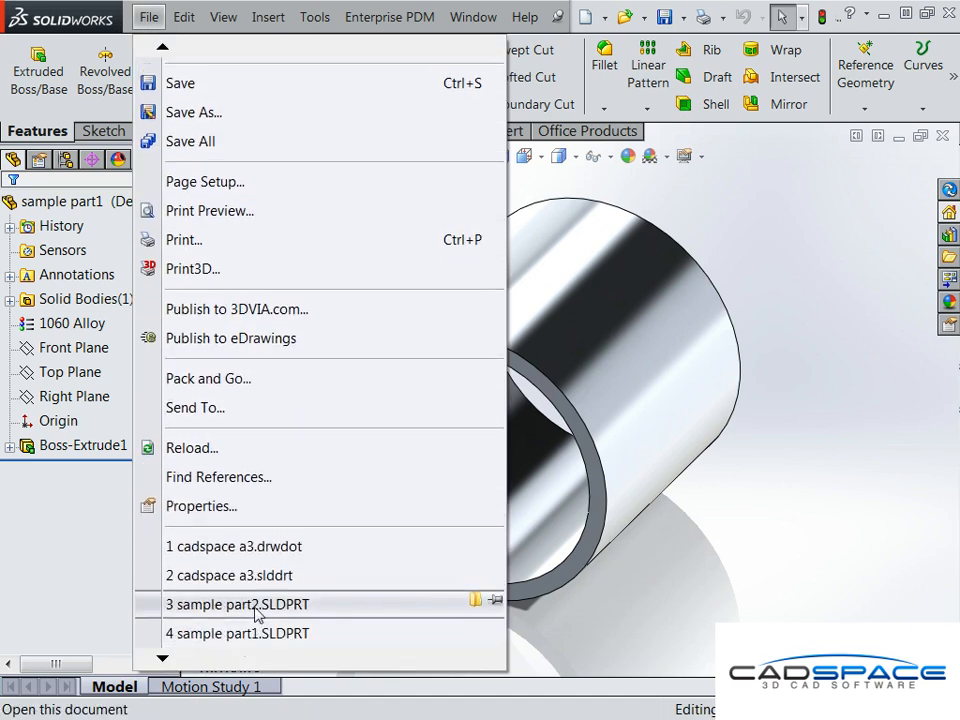
- Open recent sample part2.SLDPRT and start a new drawing of the hexagon part
left_click(251, 603)
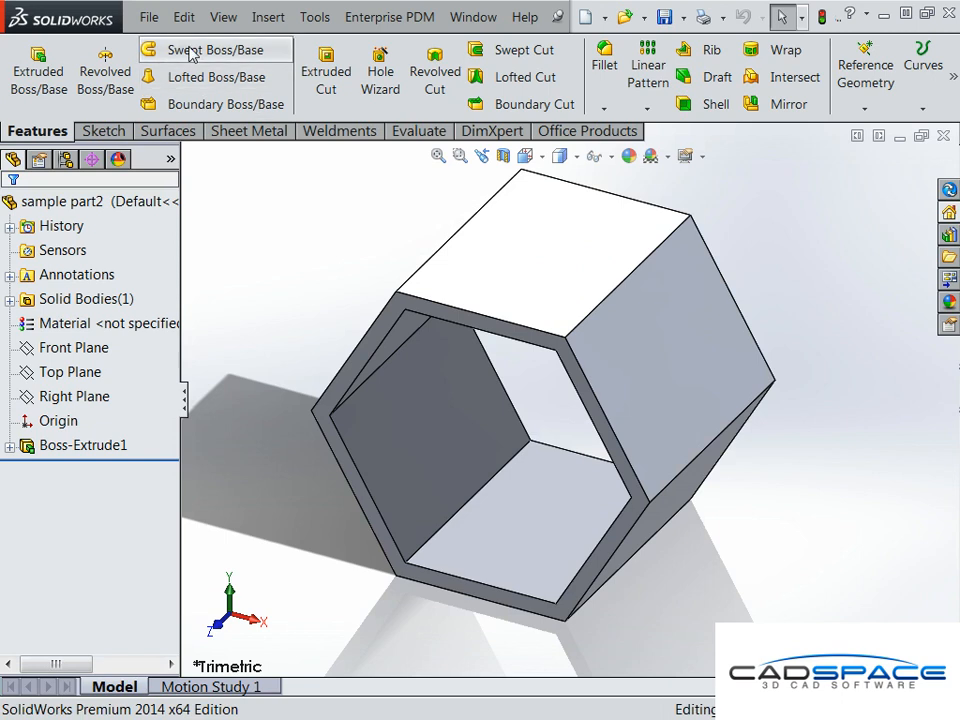
left_click(146, 17)
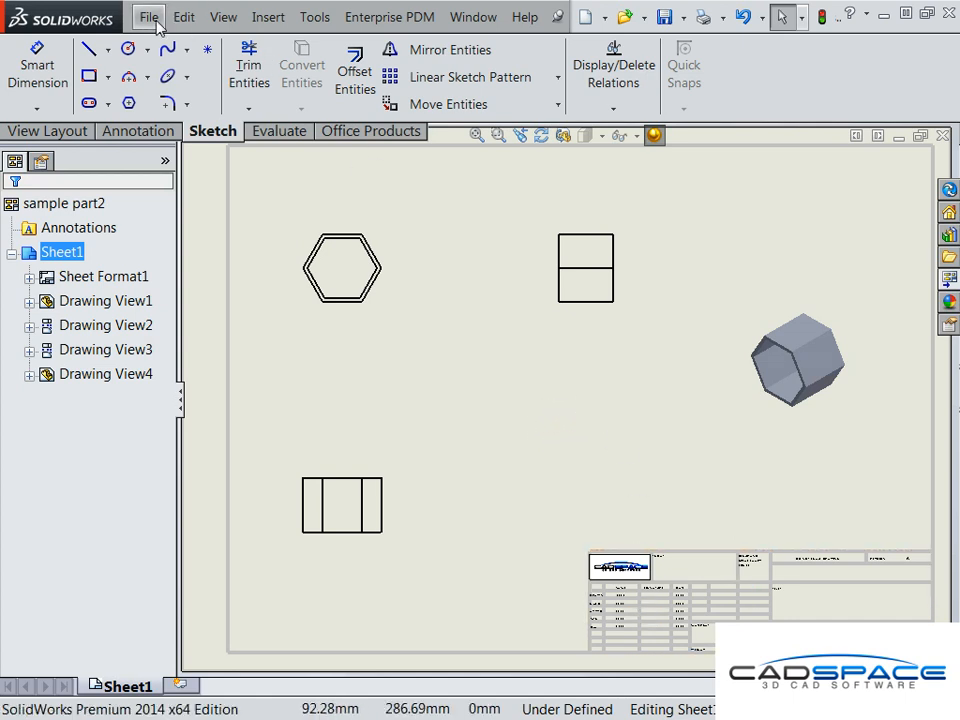
- Enter 'Gabri' as the drawer's name in the title block data
left_click(143, 131)
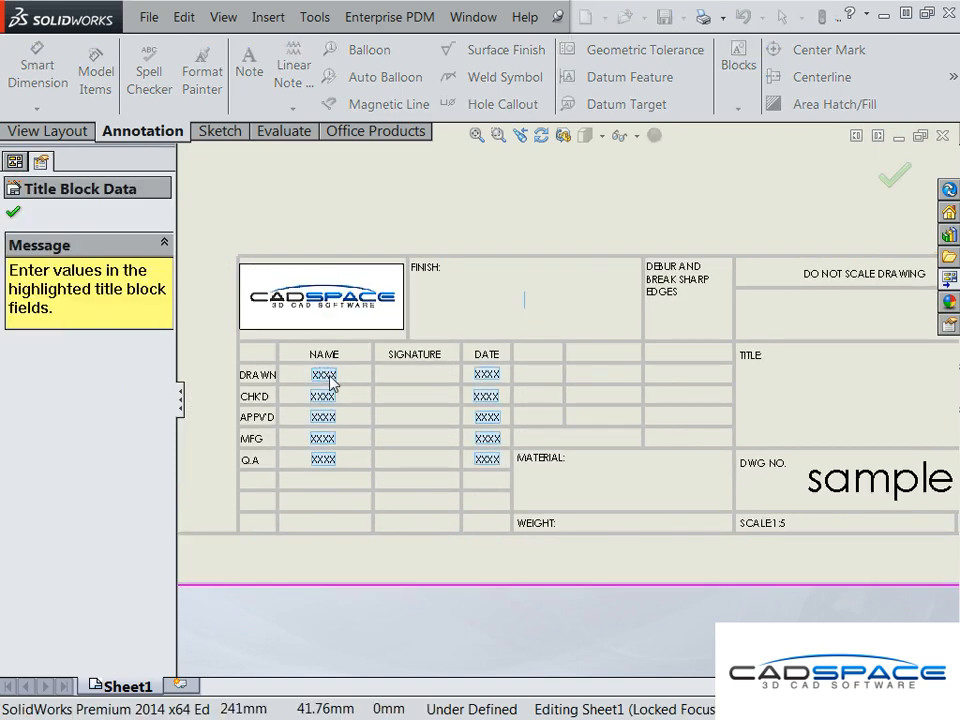
type("Gabri")
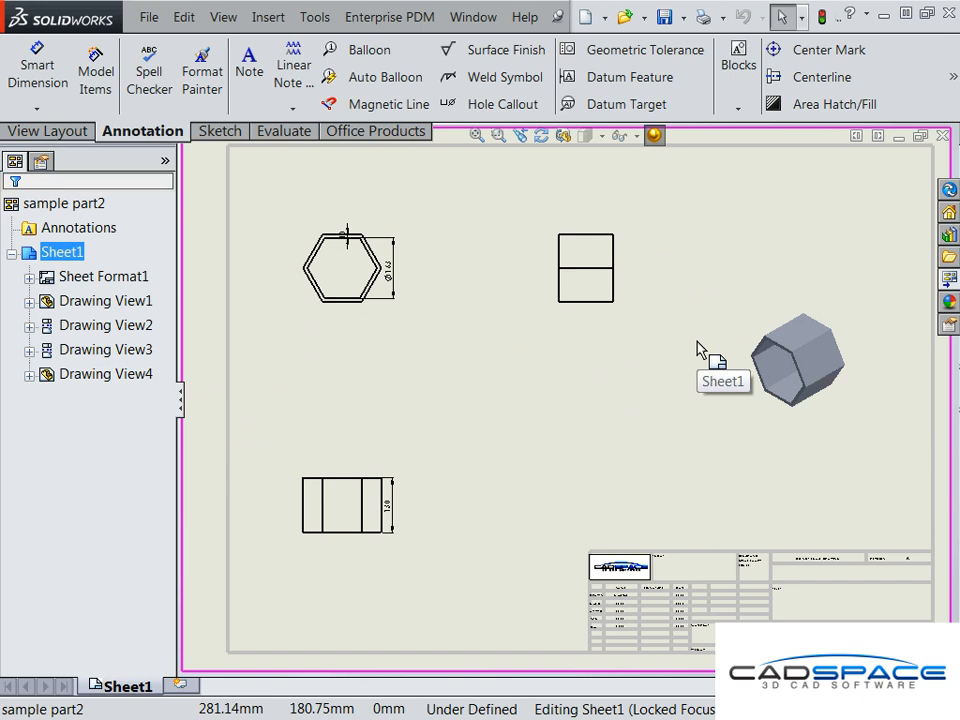
mouse_move(700, 353)
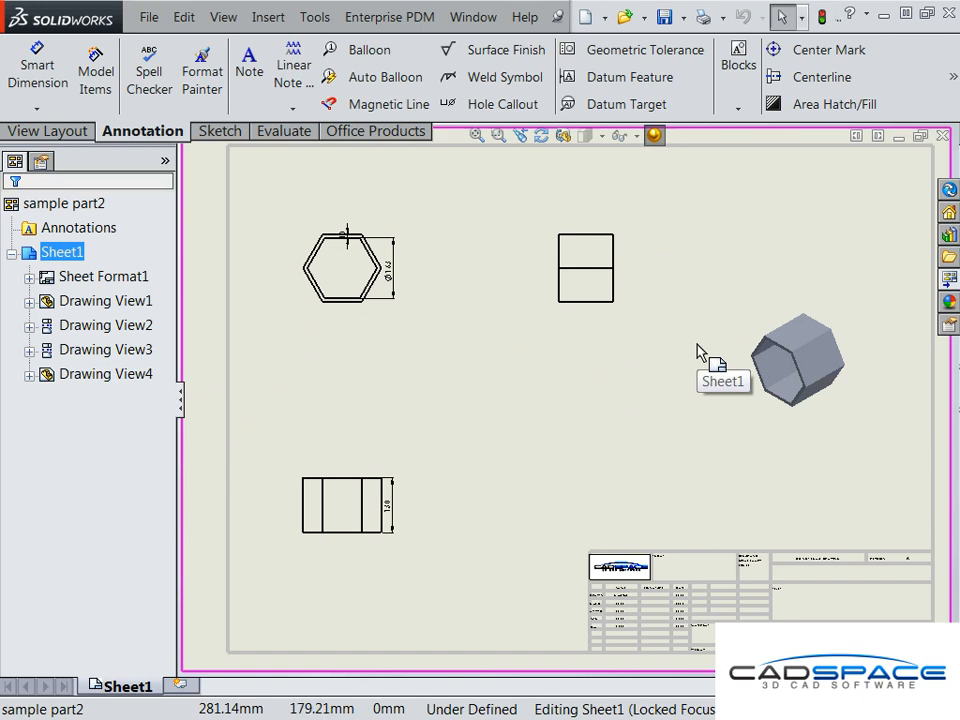